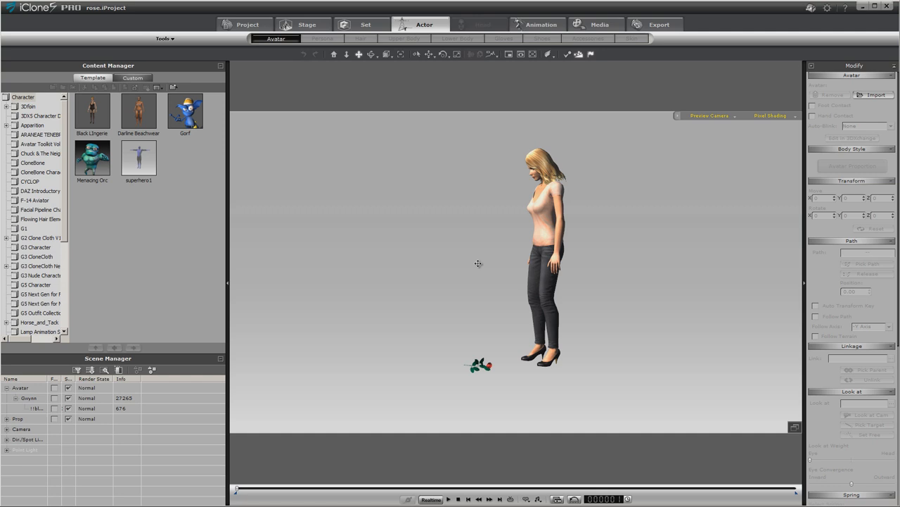
pyautogui.moveTo(475, 446)
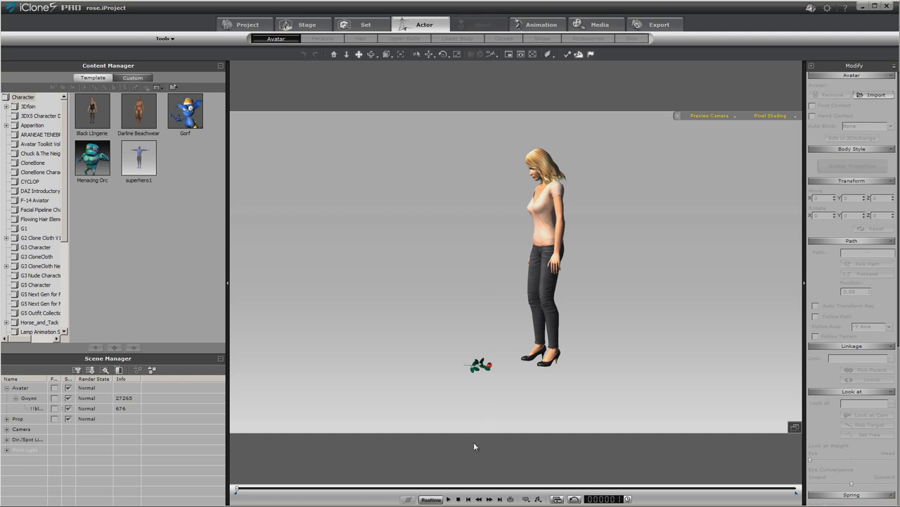
pyautogui.moveTo(450, 489)
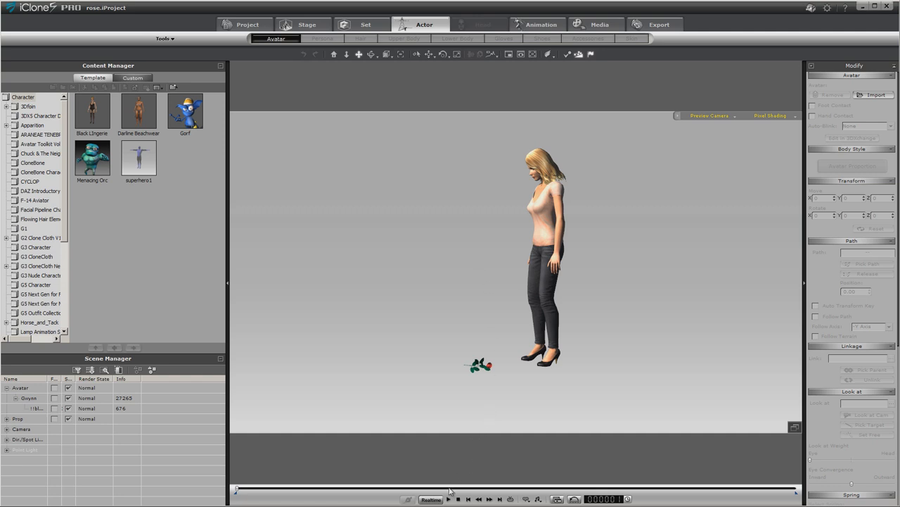
# Step: Show the rose prop's Attach To settings with the Accessories library listed
pyautogui.click(448, 498)
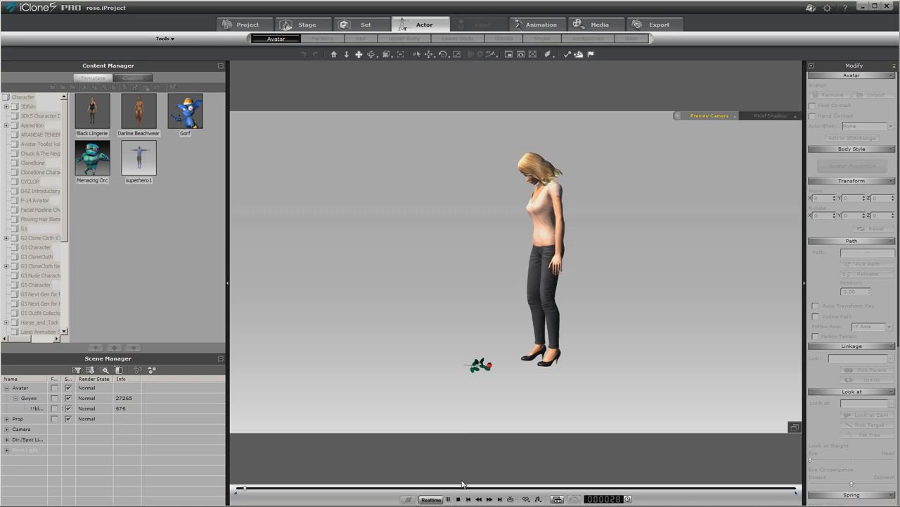
pyautogui.click(448, 498)
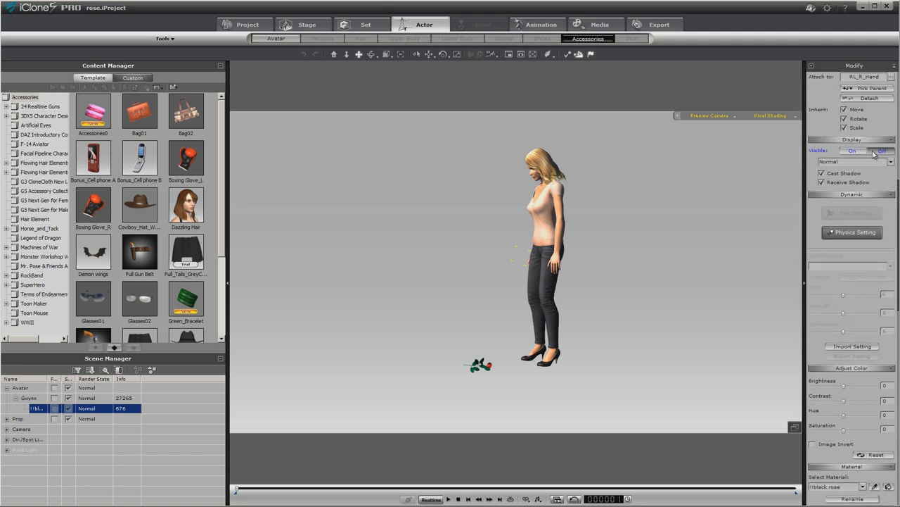
# Step: Attach the rose to the woman's right hand, then load the project with the Chuck avatar
pyautogui.click(881, 151)
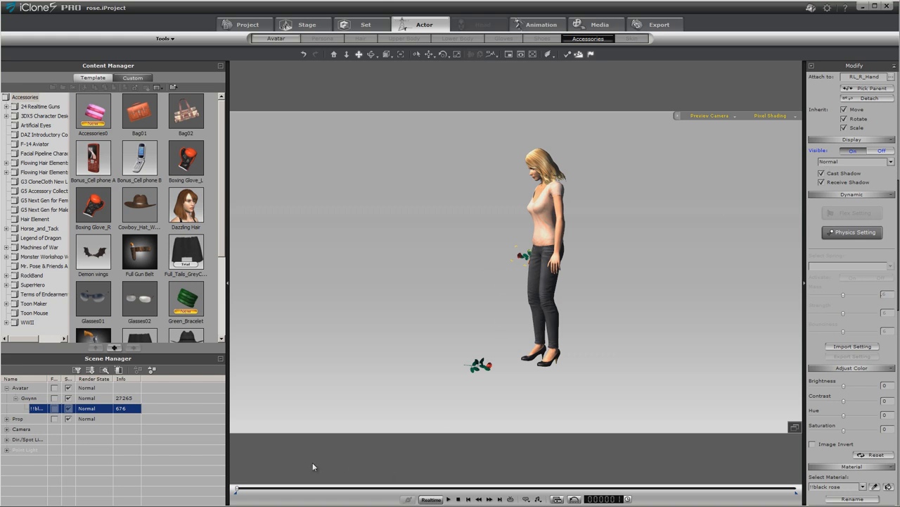
pyautogui.moveTo(237, 489); pyautogui.dragTo(253, 488)
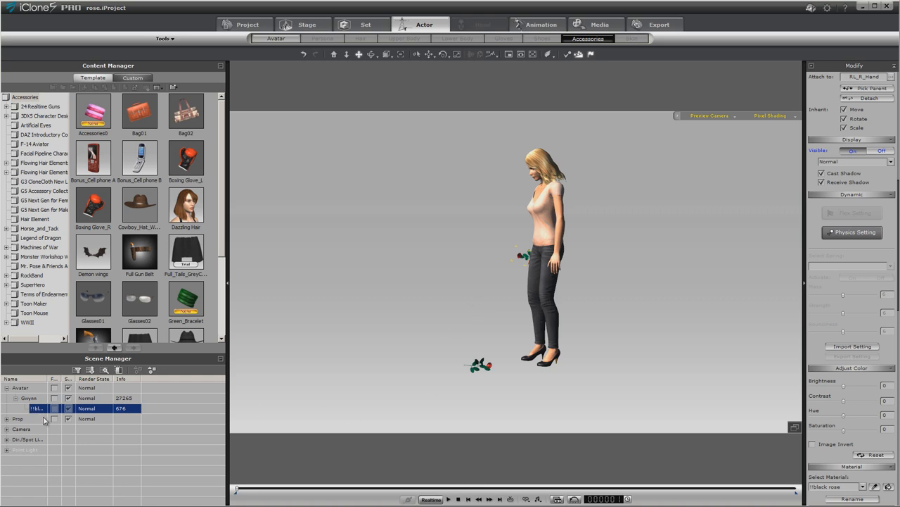
pyautogui.moveTo(307, 376)
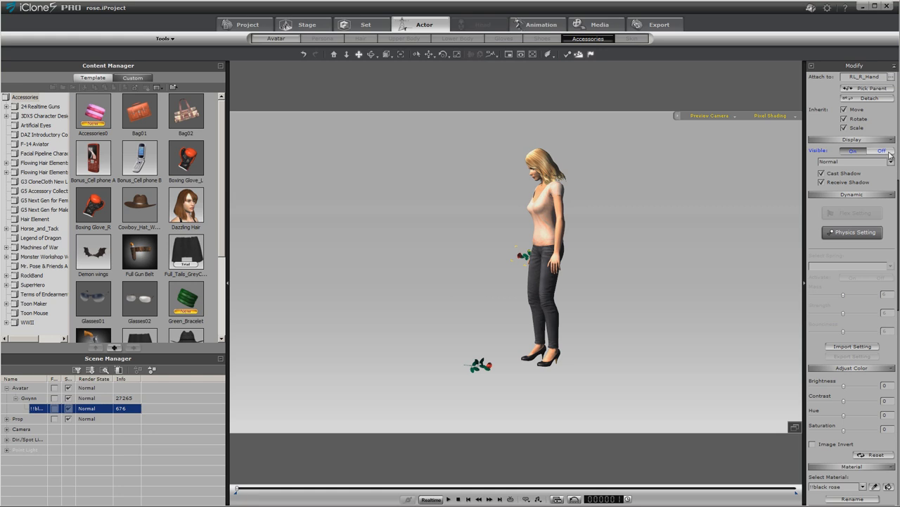
pyautogui.click(447, 498)
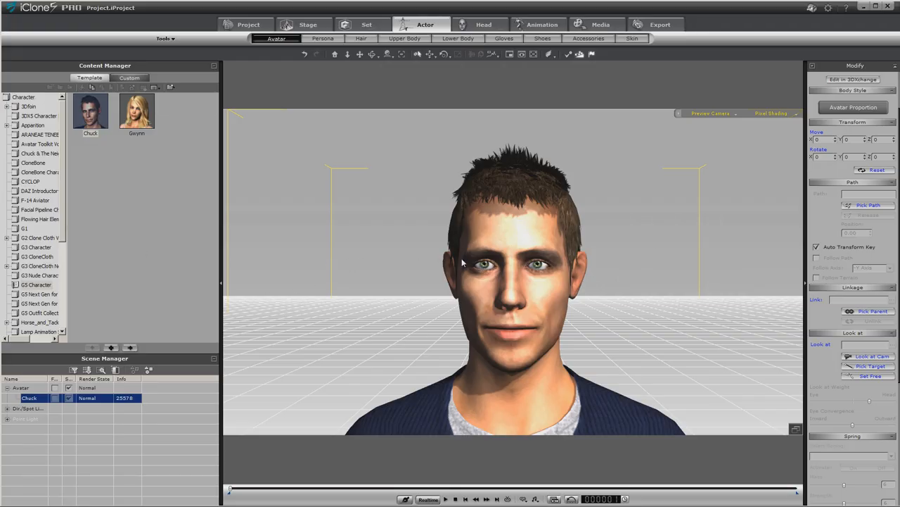
# Step: Bring up the face puppeteering panel for Chuck from Animation > Facial Animation
pyautogui.click(541, 24)
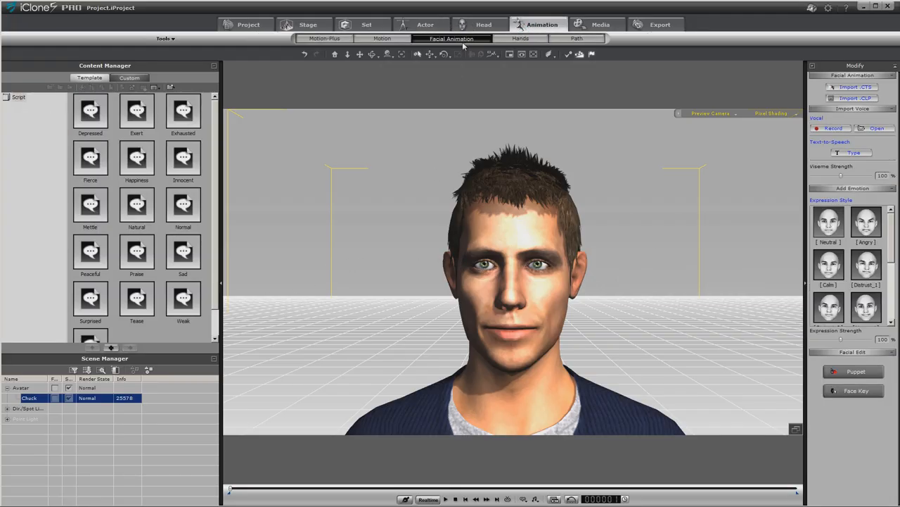
pyautogui.click(852, 372)
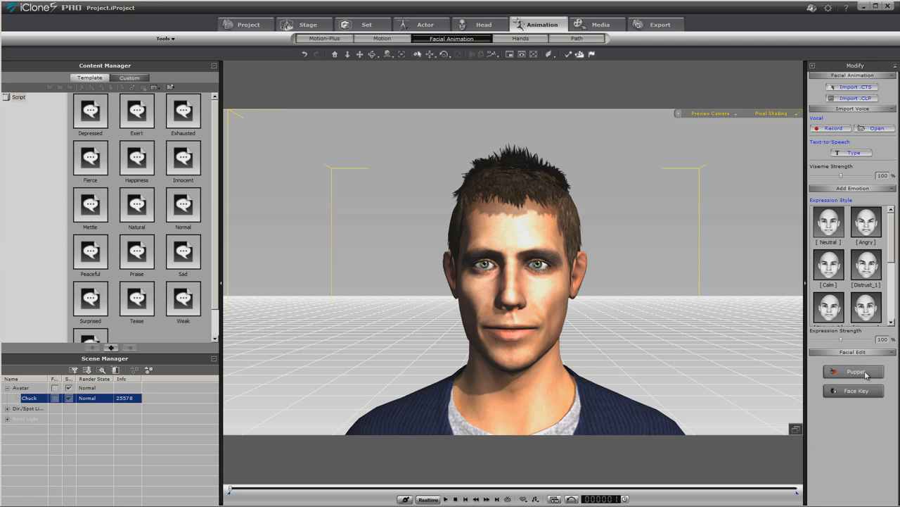
pyautogui.click(853, 371)
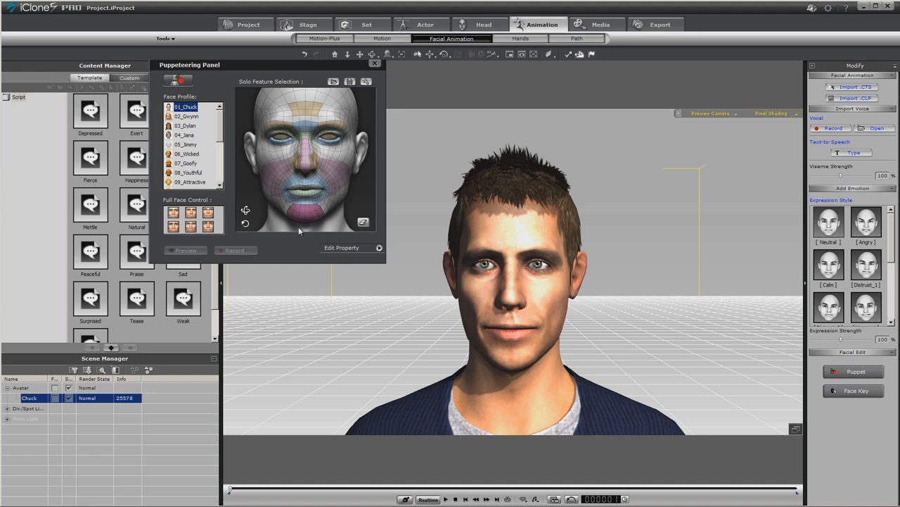
# Step: Puppeteer Chuck's jaw region: preview the movement, then record it
pyautogui.click(307, 162)
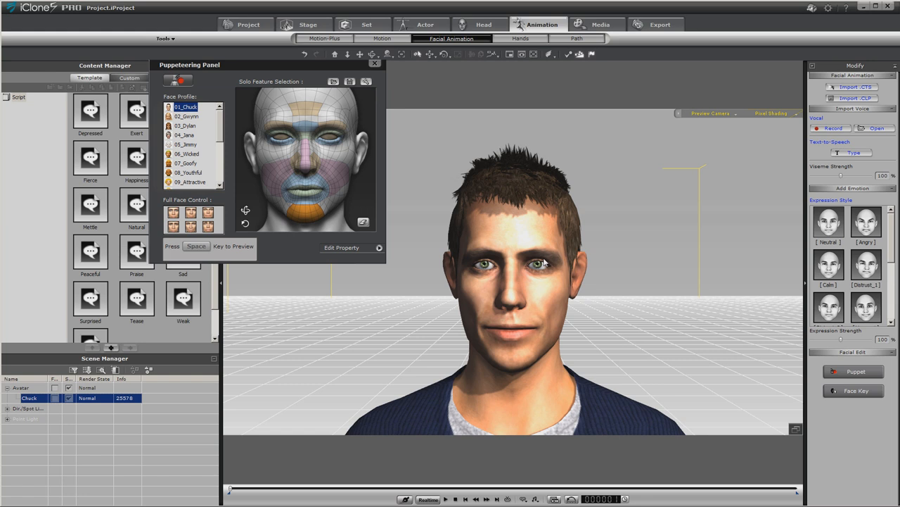
pyautogui.press('space')
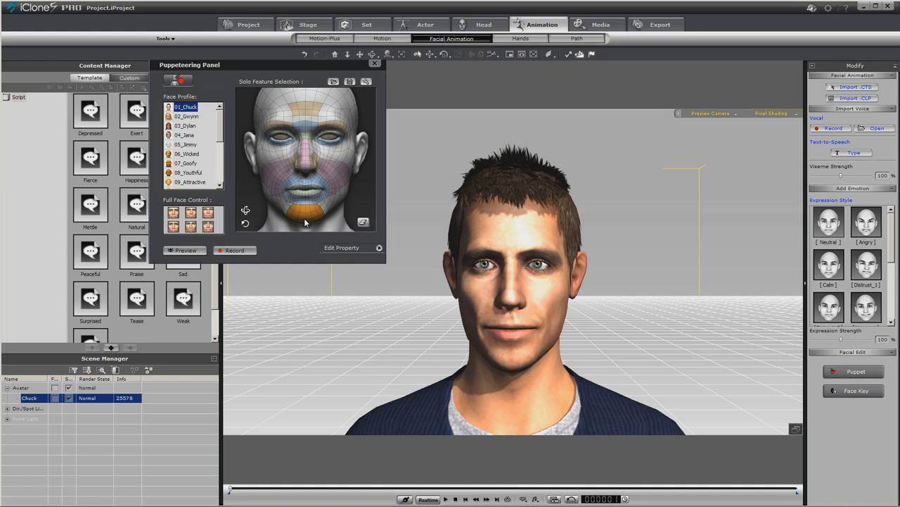
pyautogui.moveTo(307, 231)
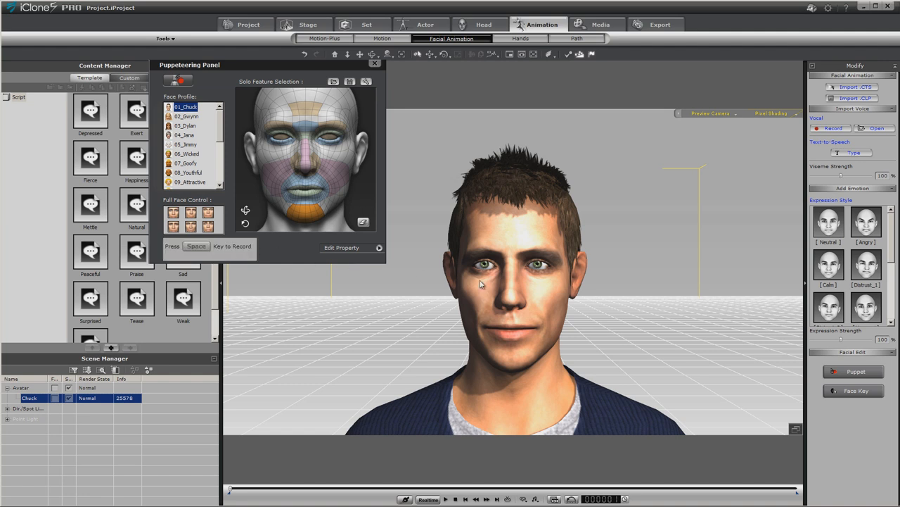
pyautogui.press('space')
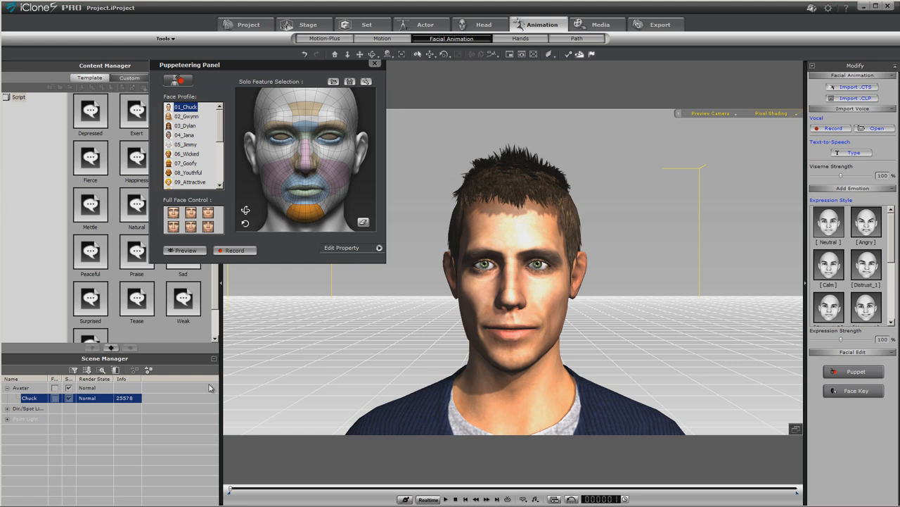
pyautogui.moveTo(284, 296)
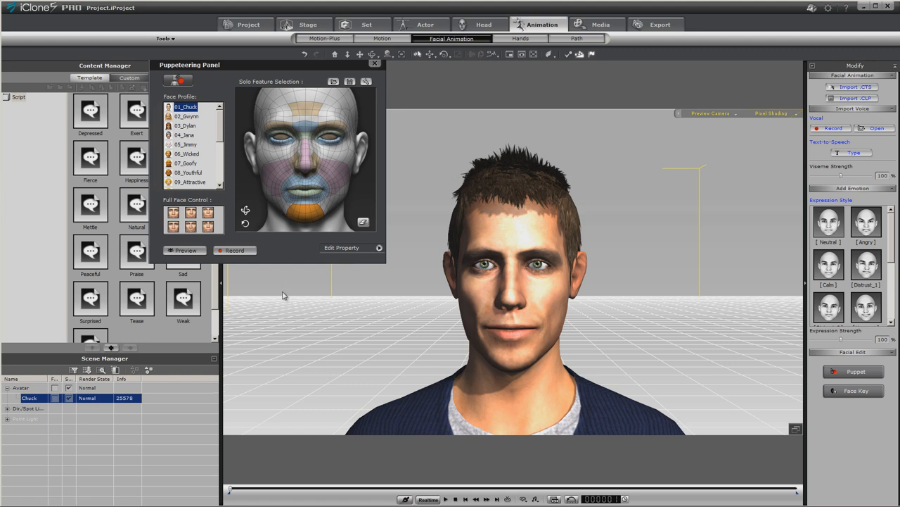
pyautogui.moveTo(284, 297)
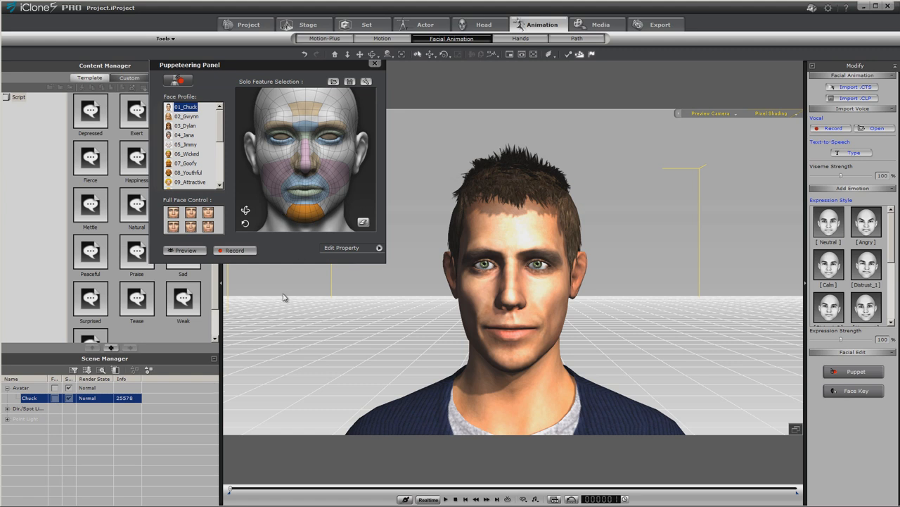
pyautogui.moveTo(363, 222)
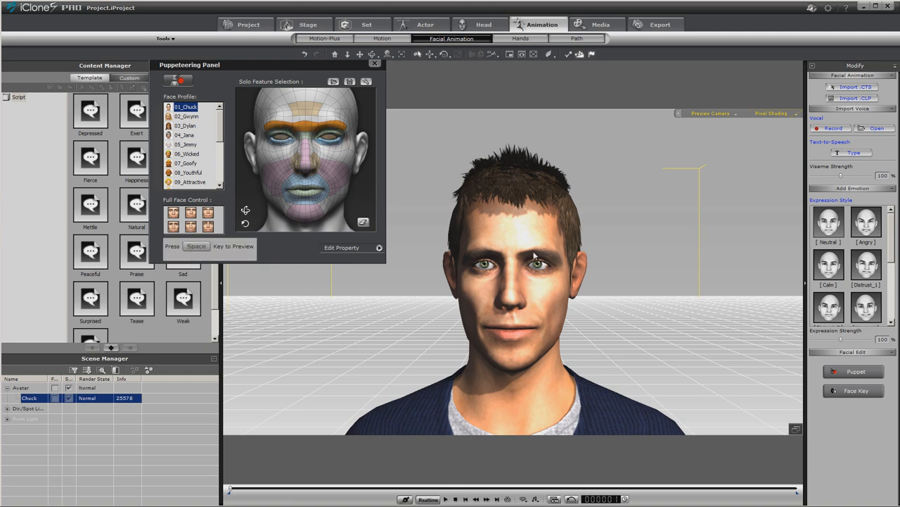
# Step: Preview and record Chuck's brow movement, then try the nose area in preview
pyautogui.press('space')
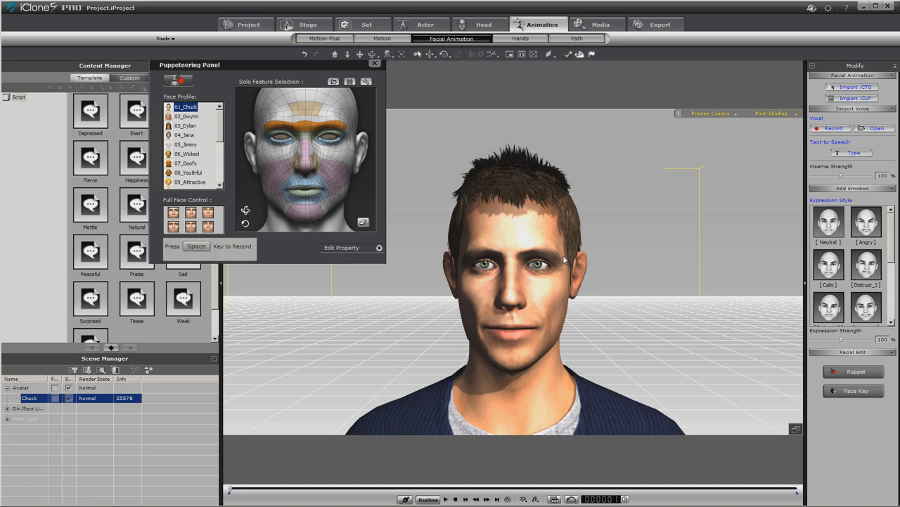
pyautogui.press('space')
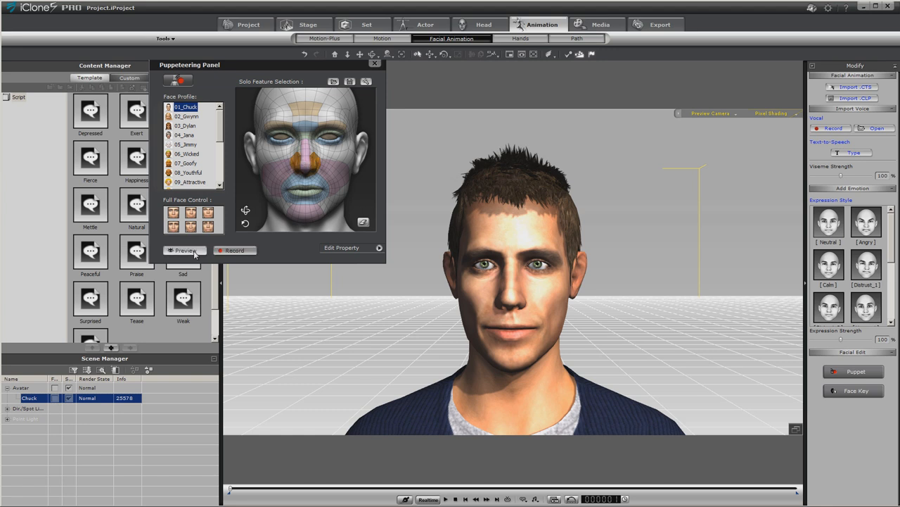
pyautogui.click(186, 251)
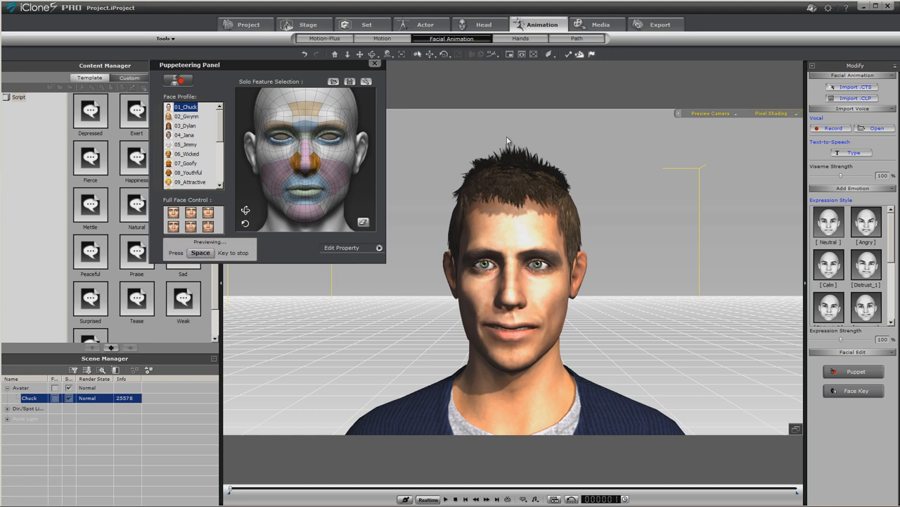
pyautogui.press('space')
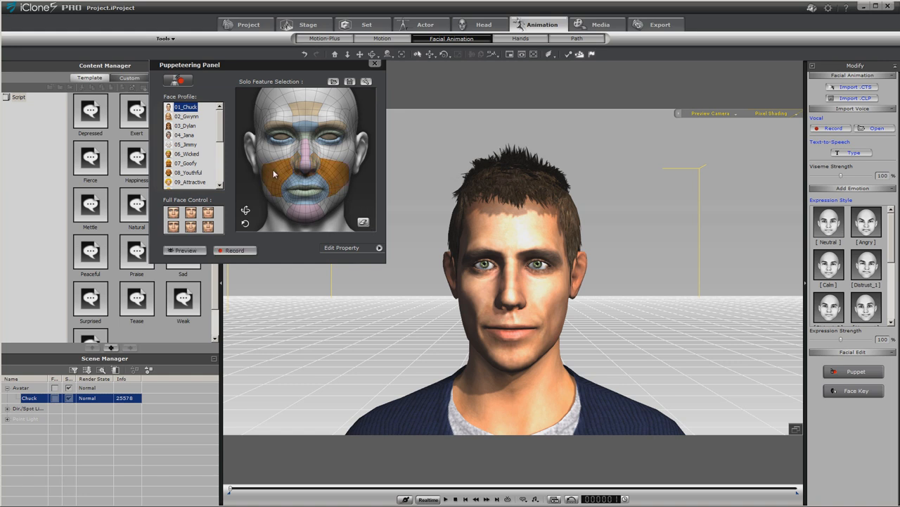
# Step: Record a cheek-and-mouth performance for Chuck and close the puppeteering panel
pyautogui.click(186, 251)
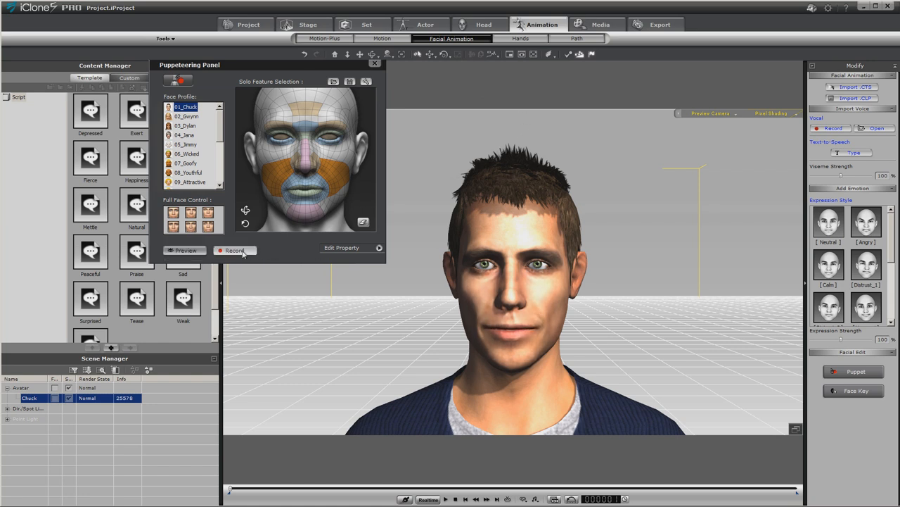
pyautogui.click(234, 250)
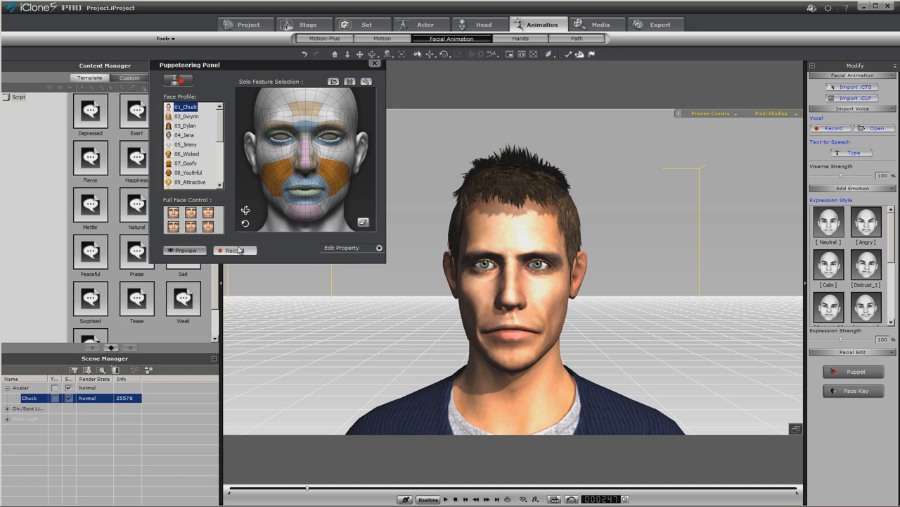
pyautogui.click(232, 250)
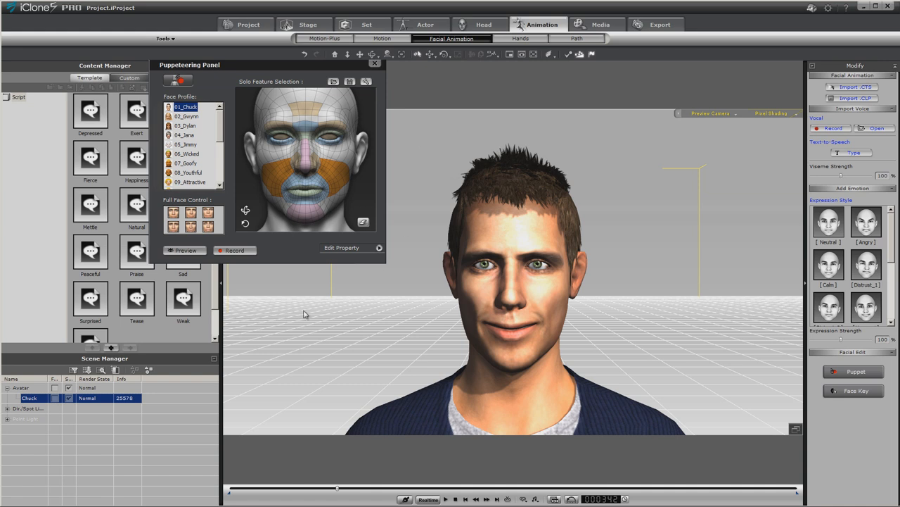
pyautogui.click(374, 65)
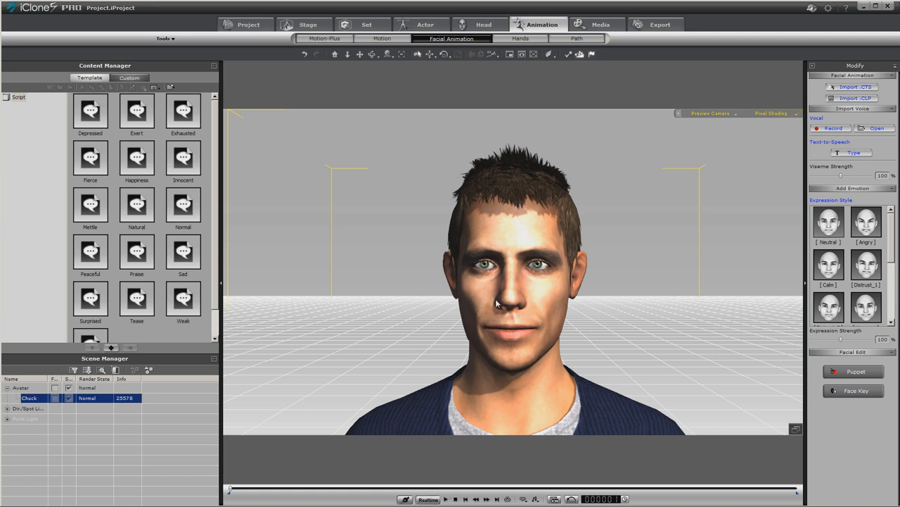
pyautogui.moveTo(417, 49)
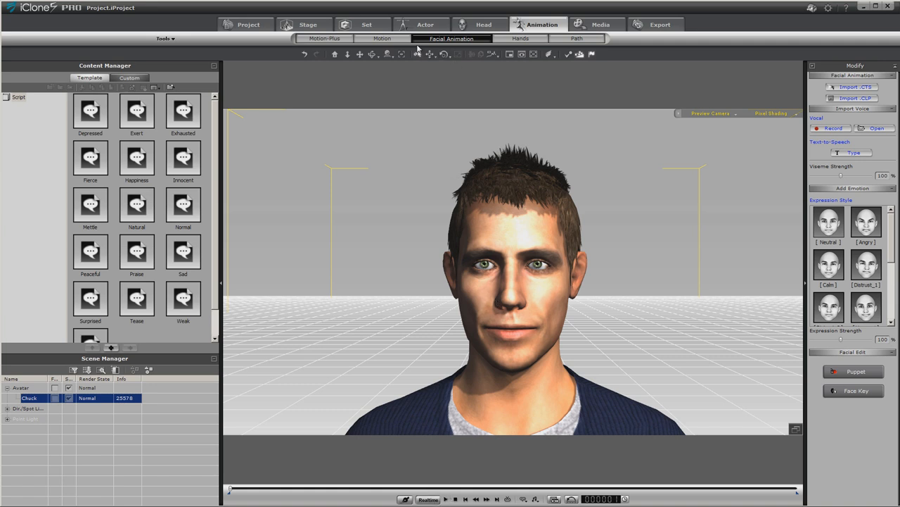
# Step: Apply the crouching, hands-raised G3 Male motion clip to Chuck
pyautogui.click(383, 38)
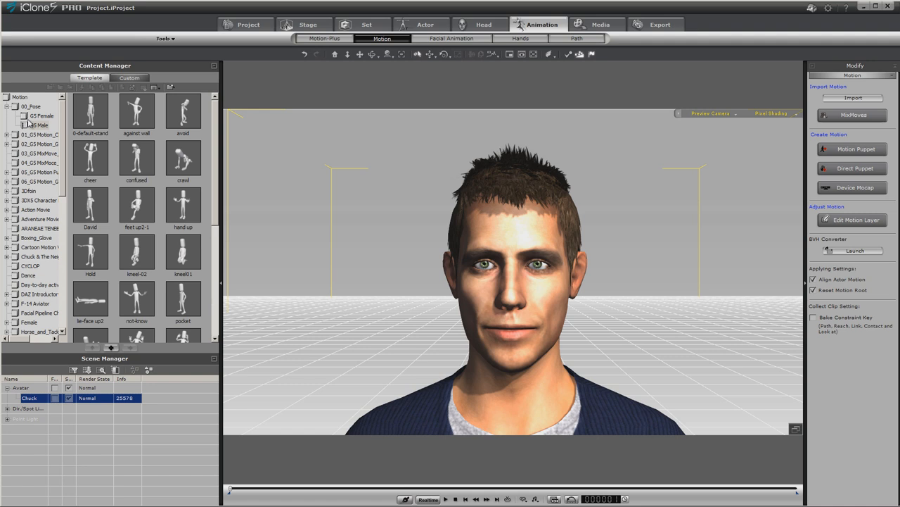
pyautogui.click(39, 124)
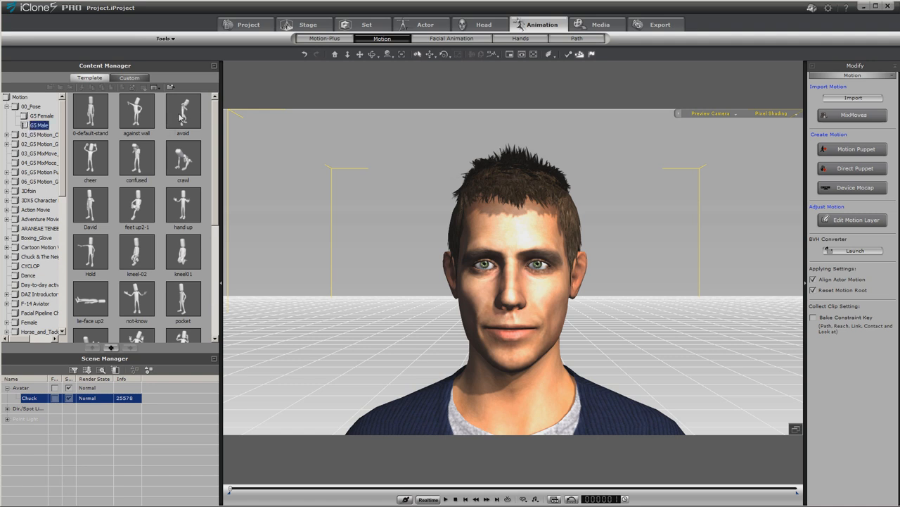
pyautogui.moveTo(233, 493)
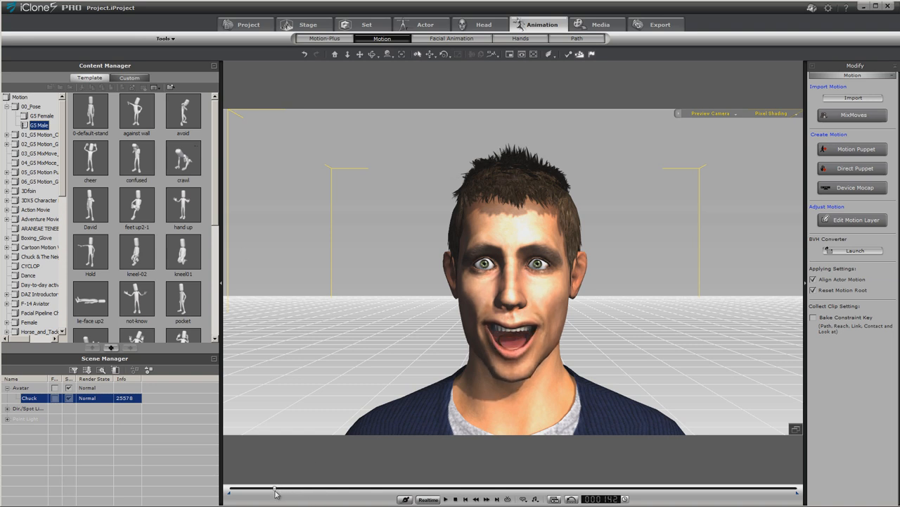
pyautogui.doubleClick(183, 111)
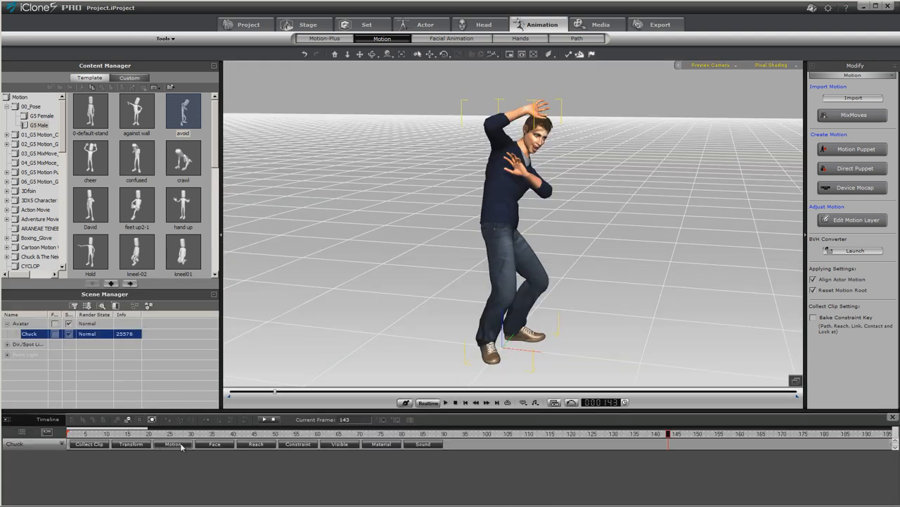
# Step: Expand Chuck's timeline tracks and play his motion from the first frame twice
pyautogui.click(173, 445)
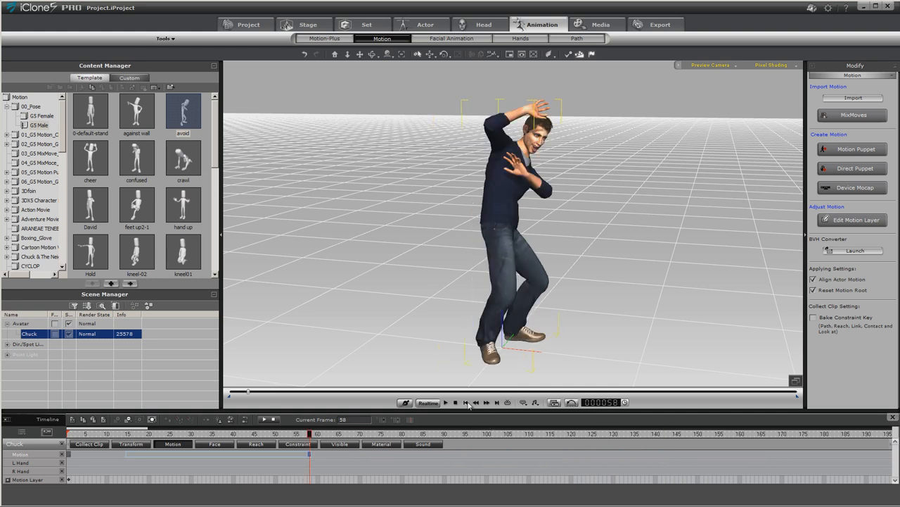
pyautogui.click(446, 402)
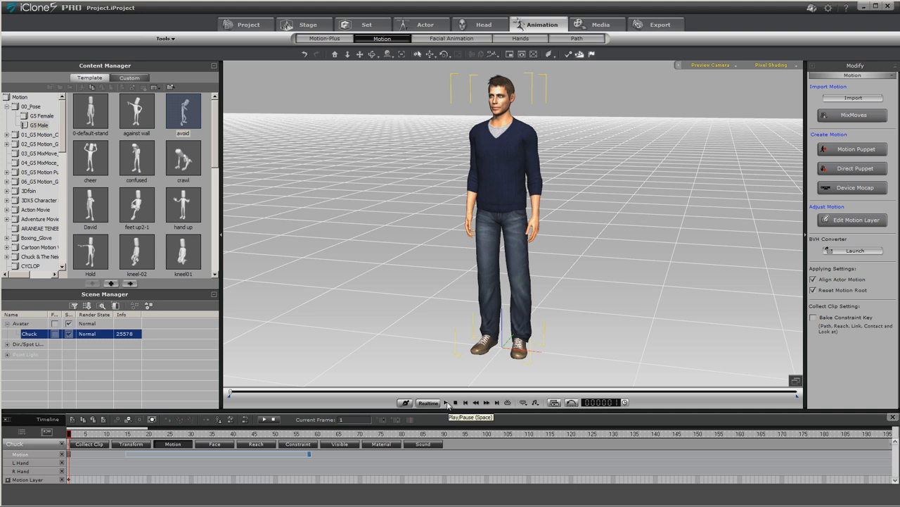
pyautogui.click(444, 403)
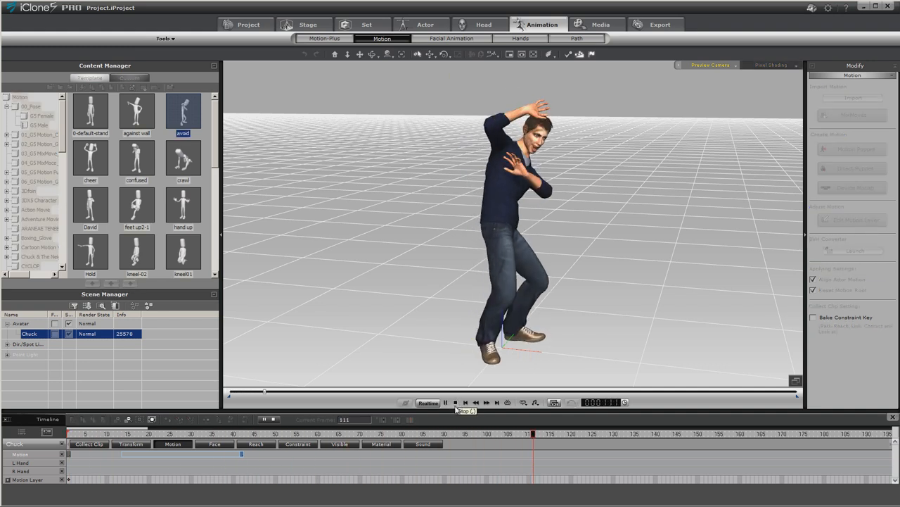
pyautogui.click(456, 402)
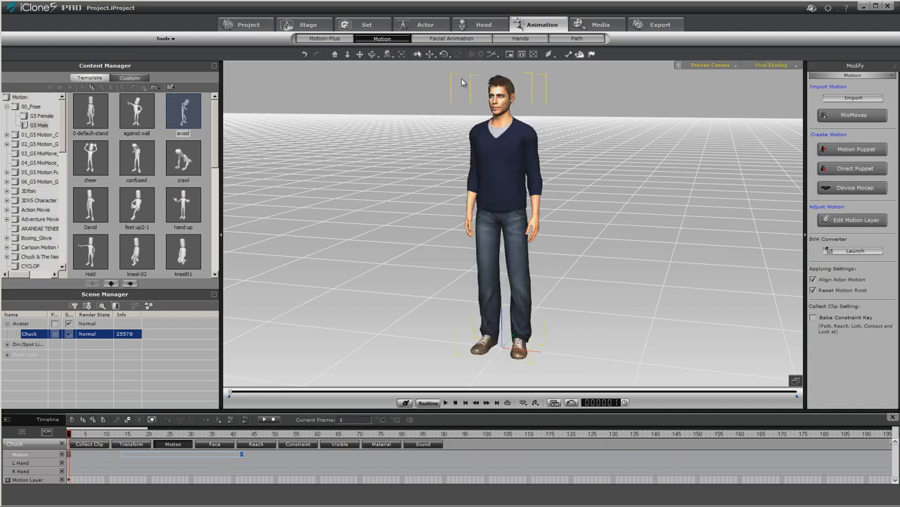
pyautogui.click(424, 24)
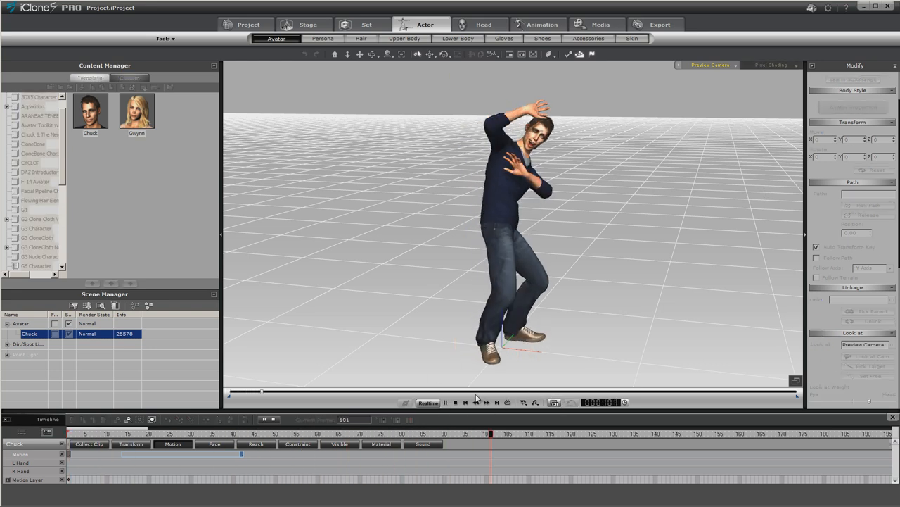
# Step: Show Chuck's actor settings, rewind and replay his motion once more
pyautogui.click(127, 434)
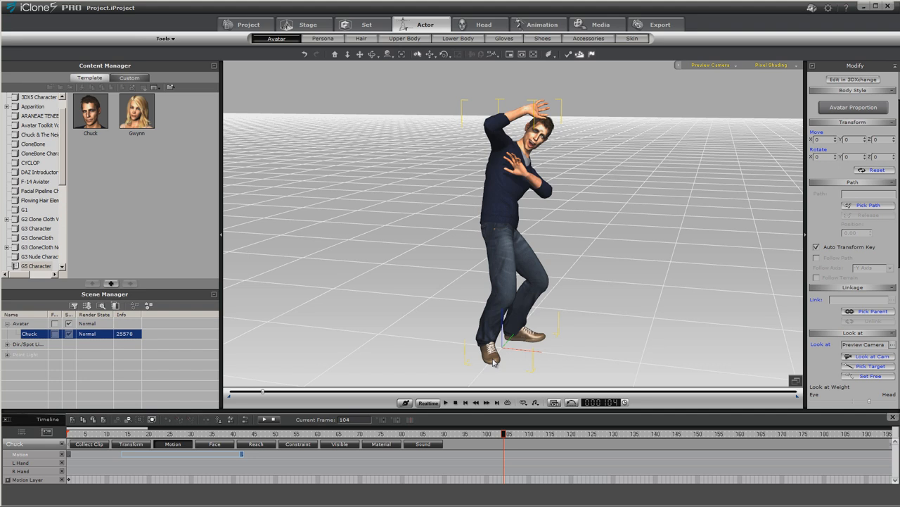
pyautogui.click(445, 402)
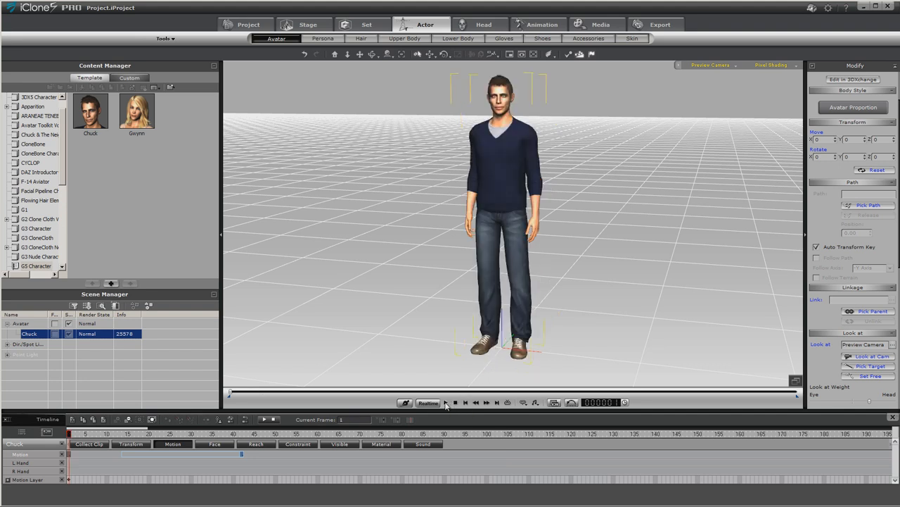
pyautogui.click(445, 402)
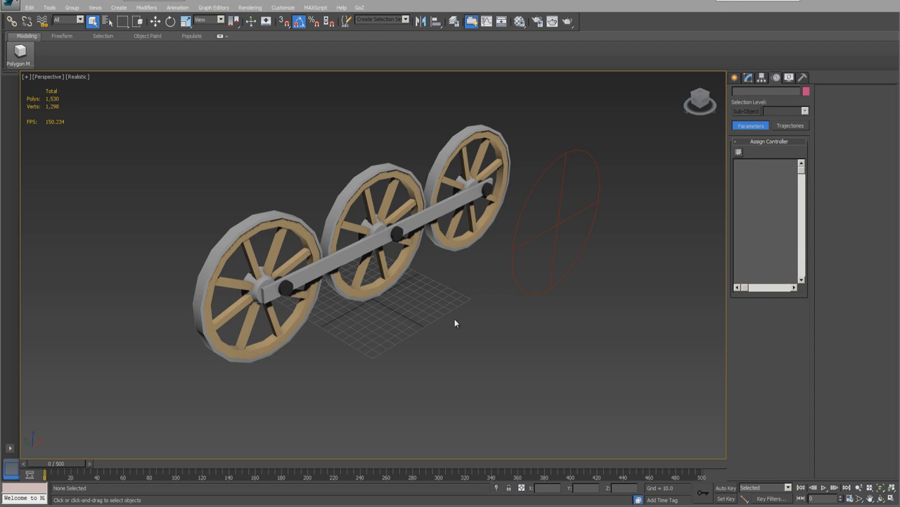
pyautogui.moveTo(281, 181)
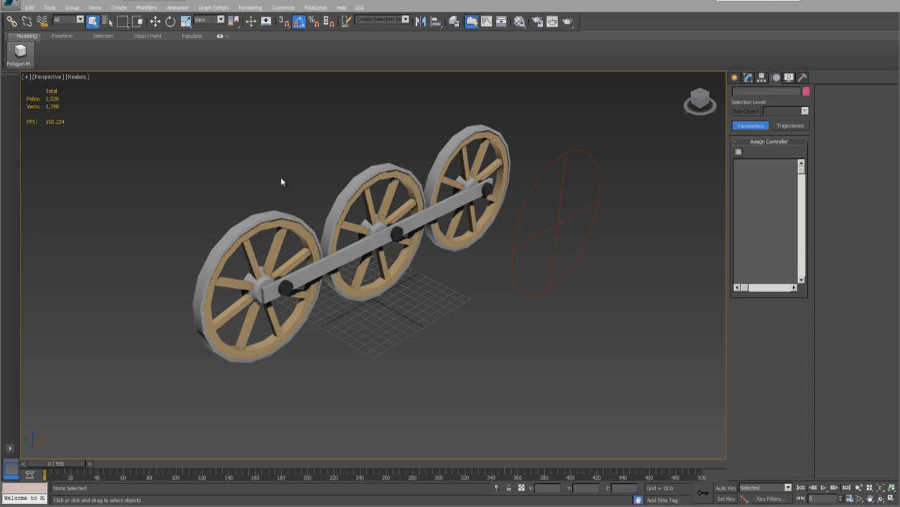
pyautogui.moveTo(277, 186)
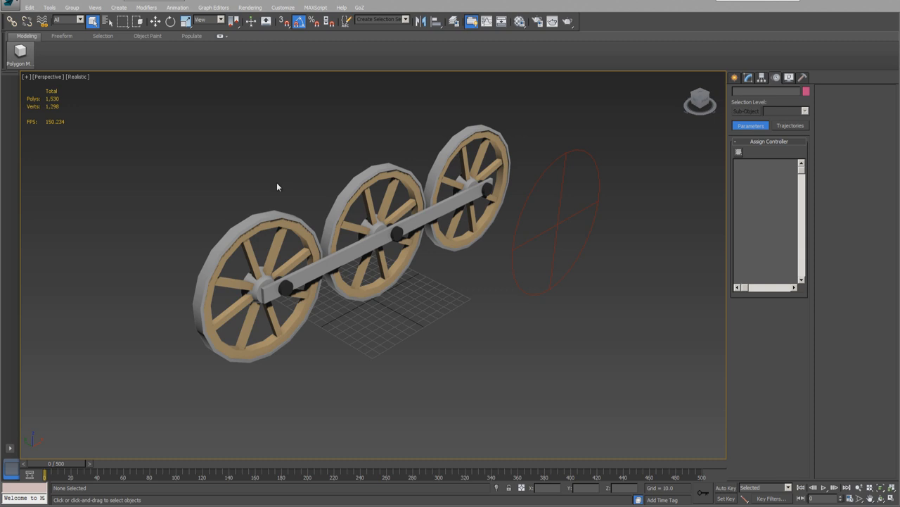
pyautogui.moveTo(307, 268)
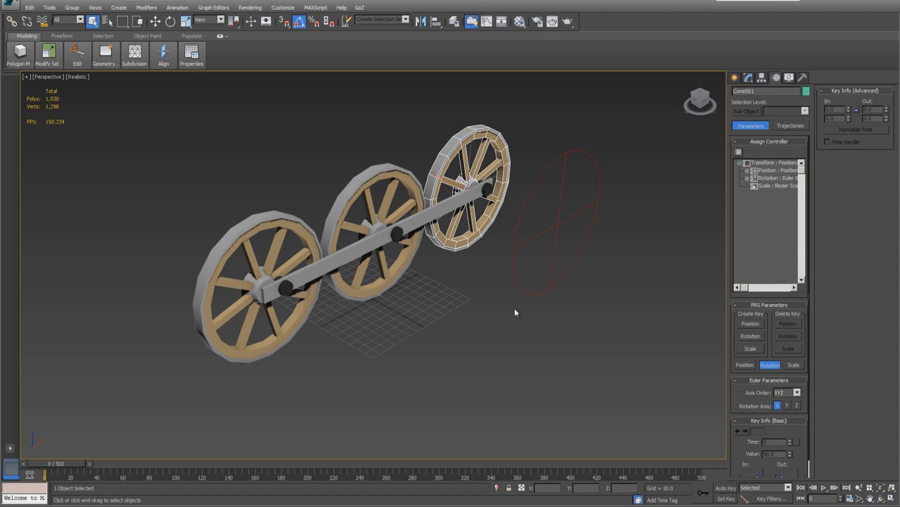
pyautogui.moveTo(565, 217)
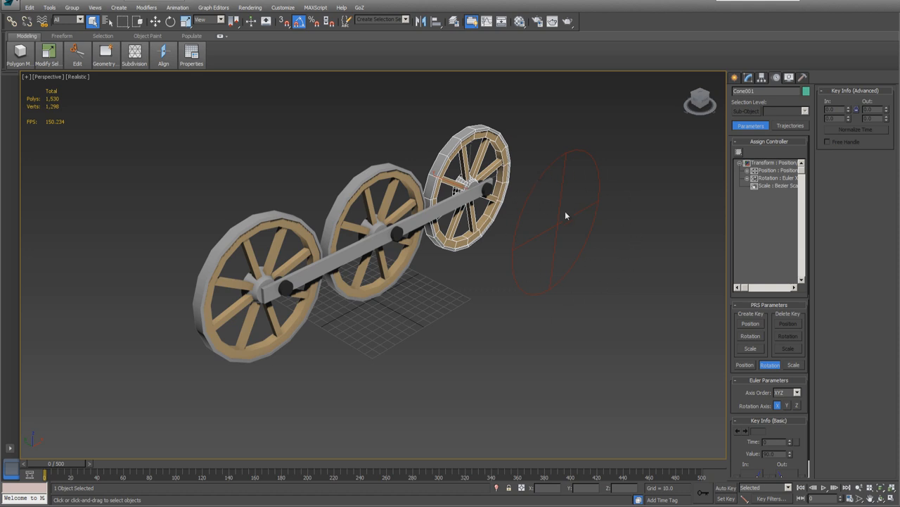
pyautogui.moveTo(556, 254)
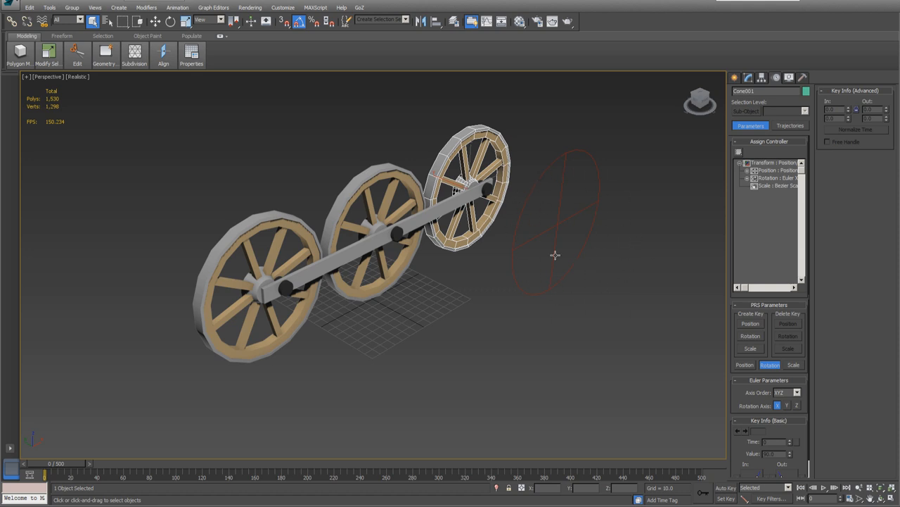
pyautogui.moveTo(555, 225)
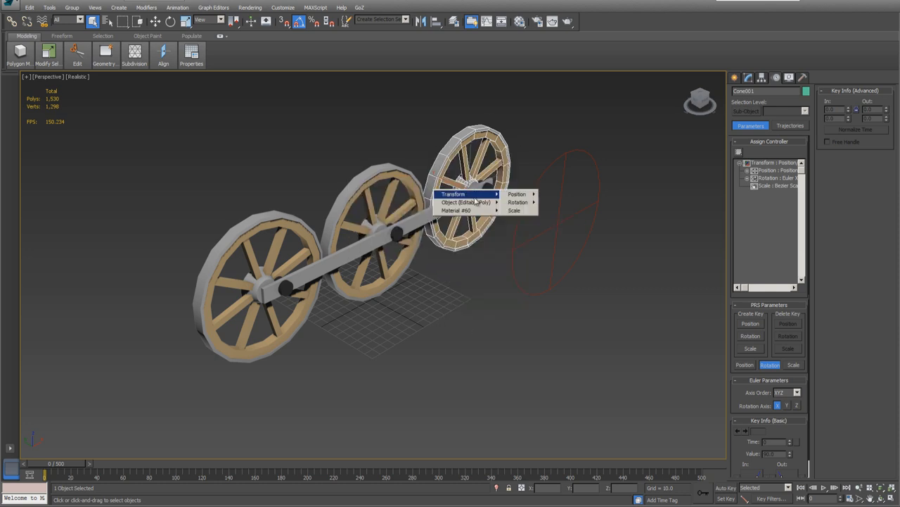
pyautogui.moveTo(518, 202)
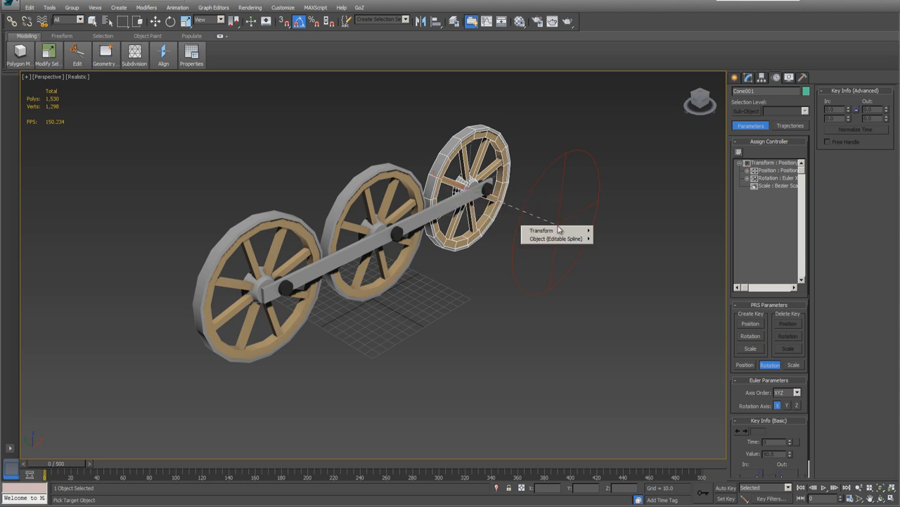
pyautogui.moveTo(542, 230)
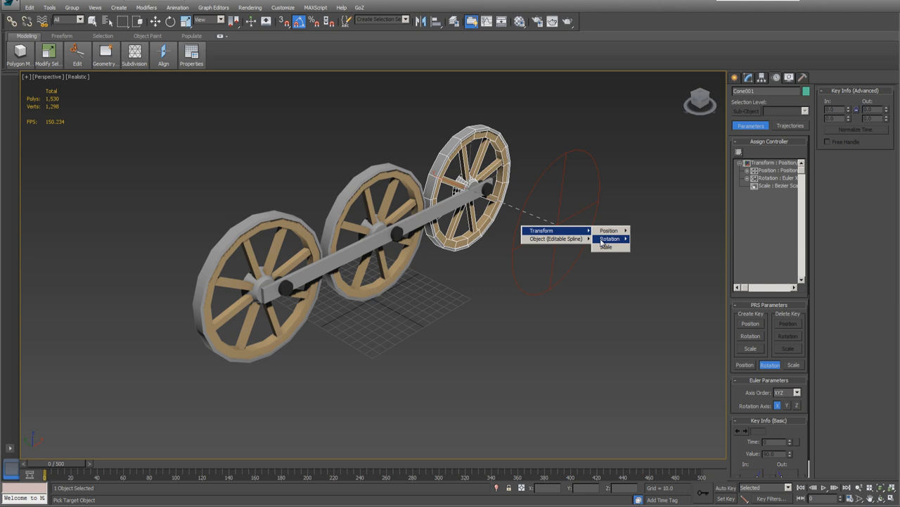
# Step: Wire each wheel's rotation in a chain to the circle control's rotation via Parameter Wiring
pyautogui.click(609, 239)
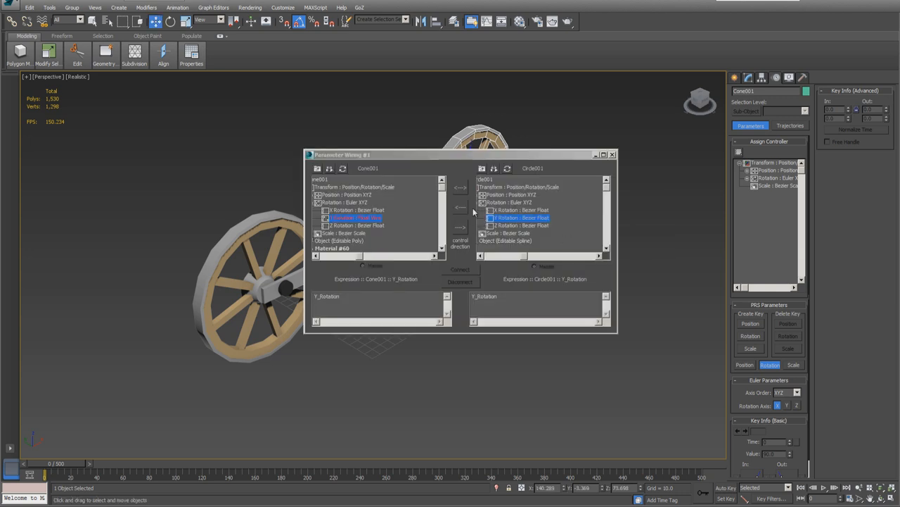
pyautogui.click(460, 205)
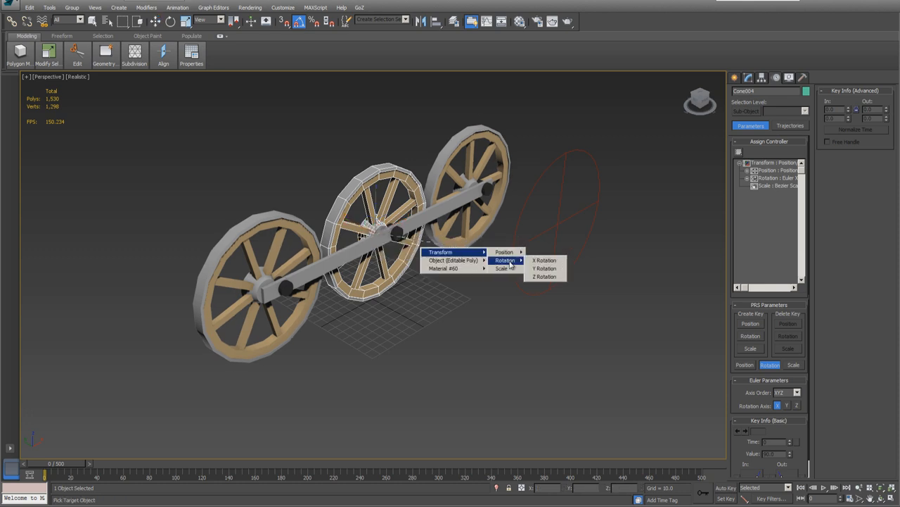
pyautogui.click(544, 267)
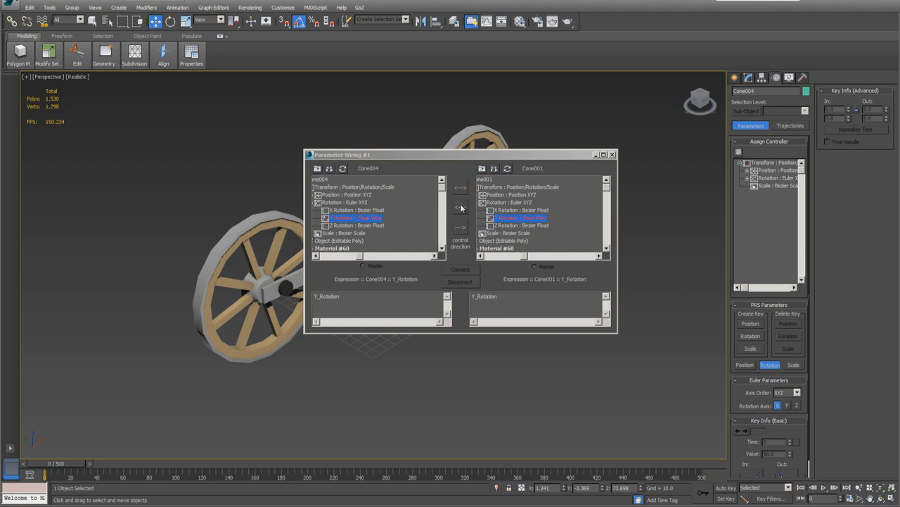
pyautogui.click(460, 206)
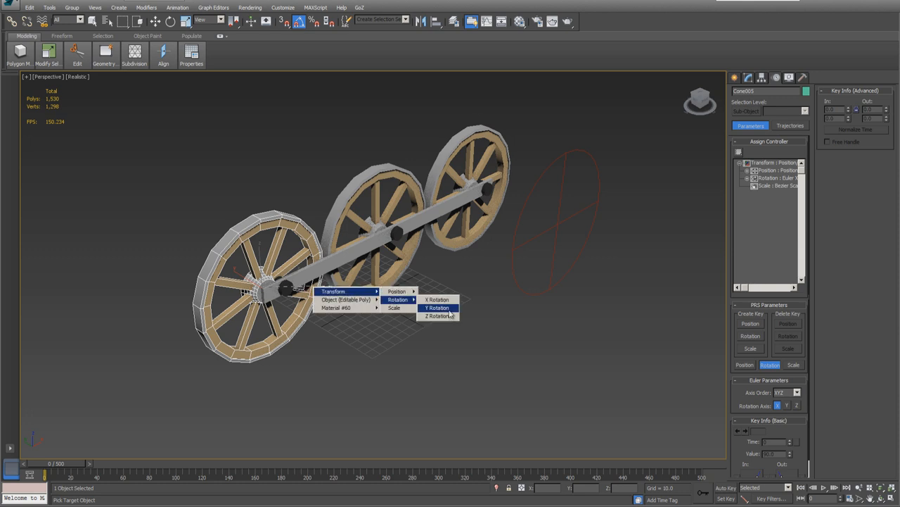
pyautogui.click(437, 307)
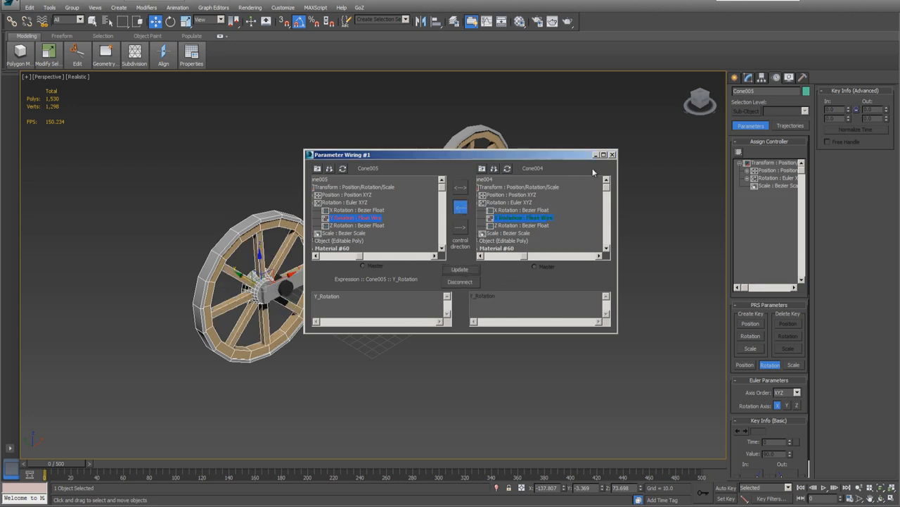
pyautogui.click(611, 154)
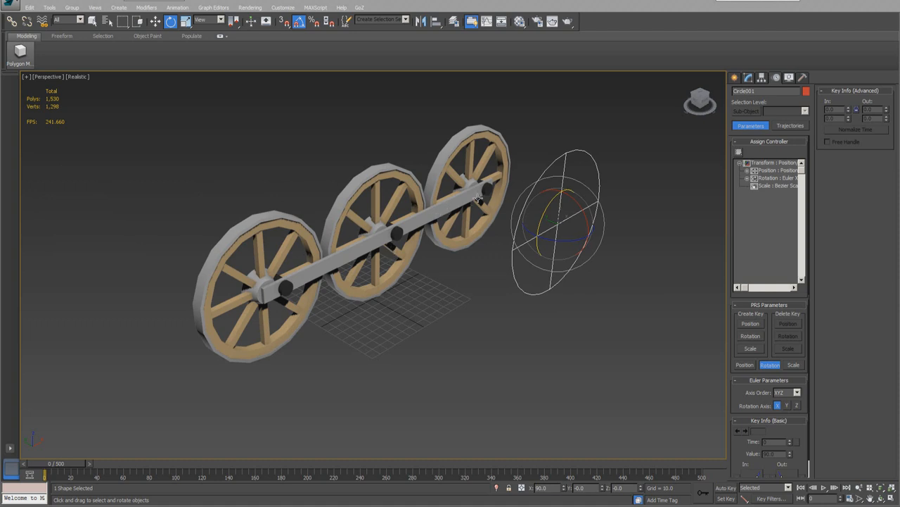
# Step: Align the axle's pivot to the reference object along the X and a second axis via Affect Pivot Only
pyautogui.click(481, 190)
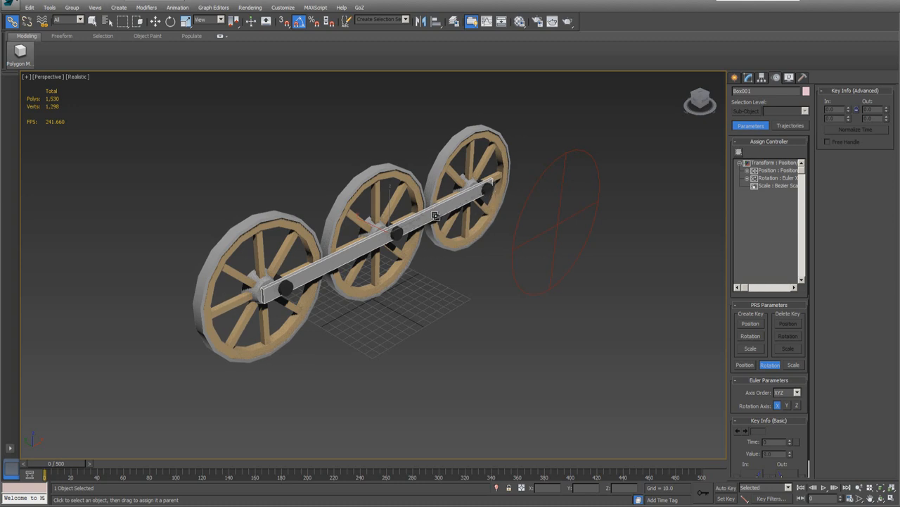
pyautogui.click(761, 78)
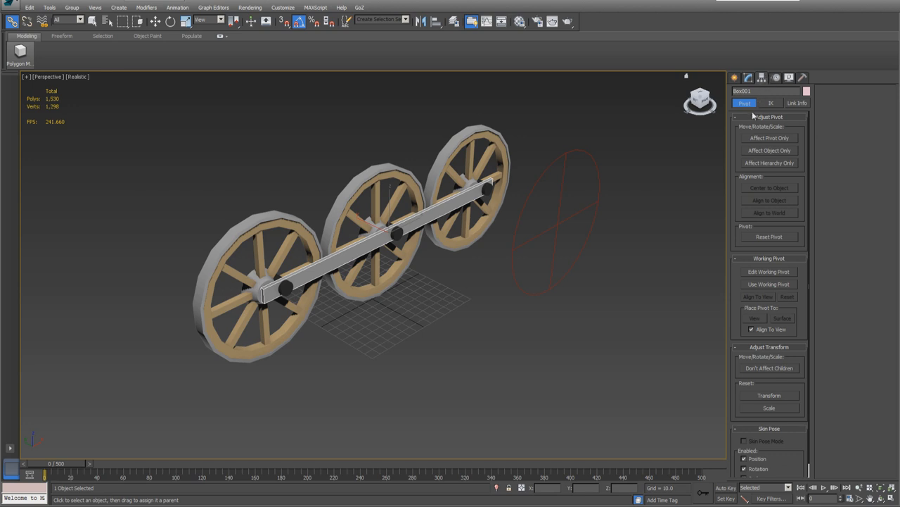
pyautogui.click(768, 138)
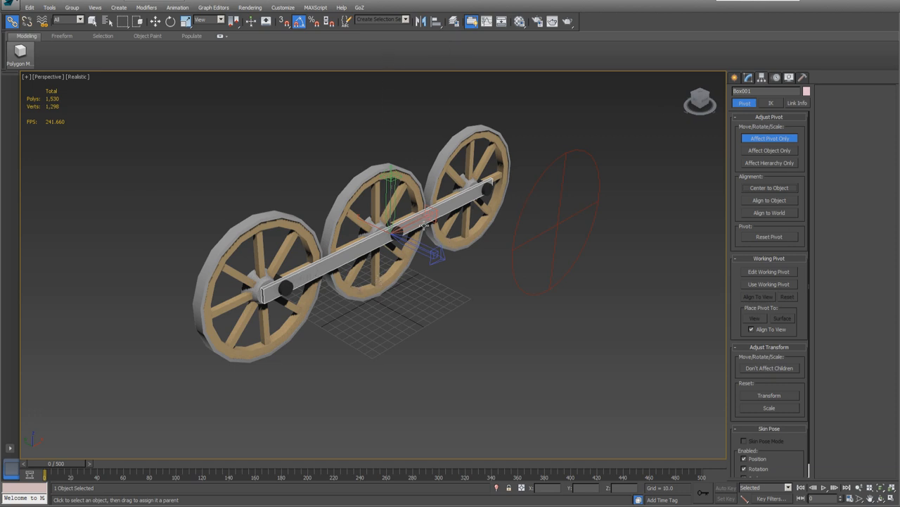
pyautogui.click(436, 21)
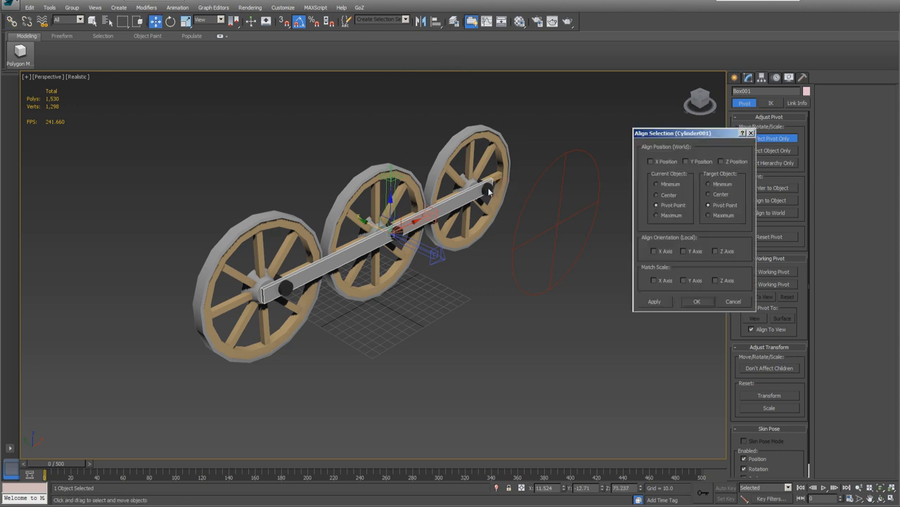
pyautogui.click(721, 160)
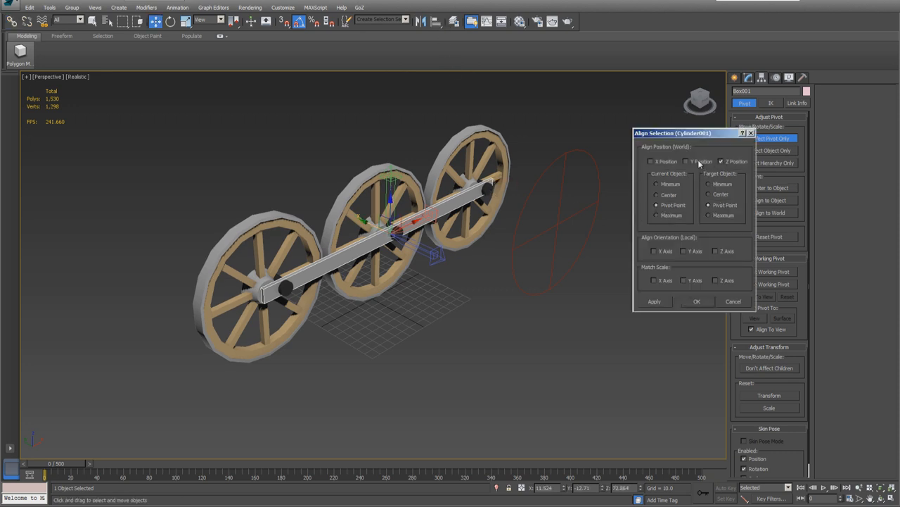
pyautogui.click(652, 161)
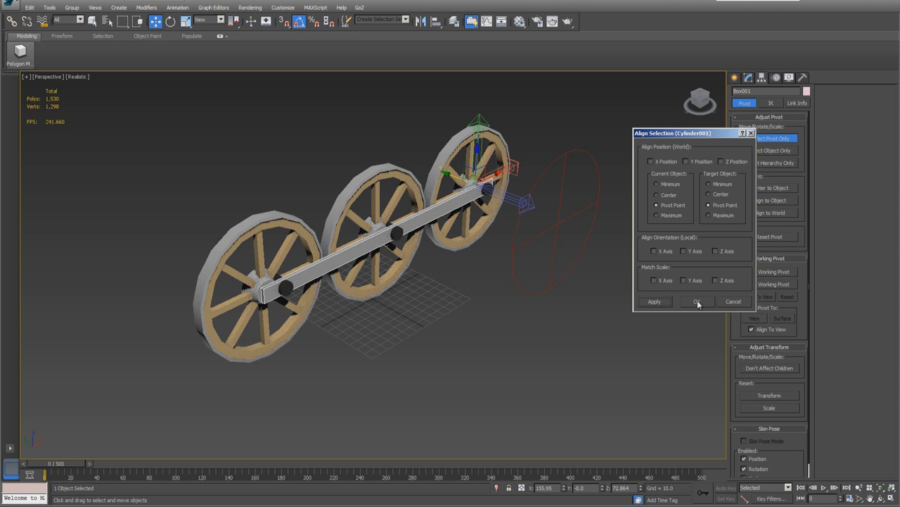
# Step: Centre the circle shape's pivot on the shape so it can drive the axle
pyautogui.click(695, 301)
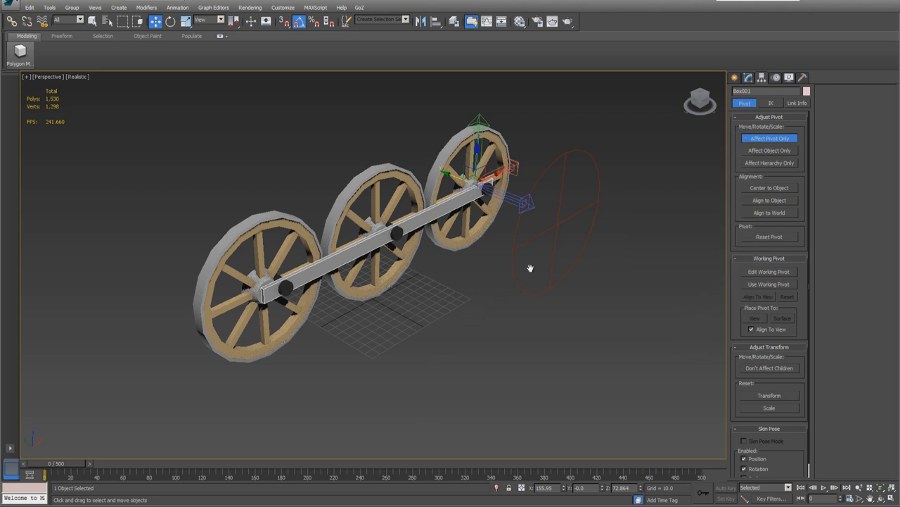
pyautogui.click(768, 138)
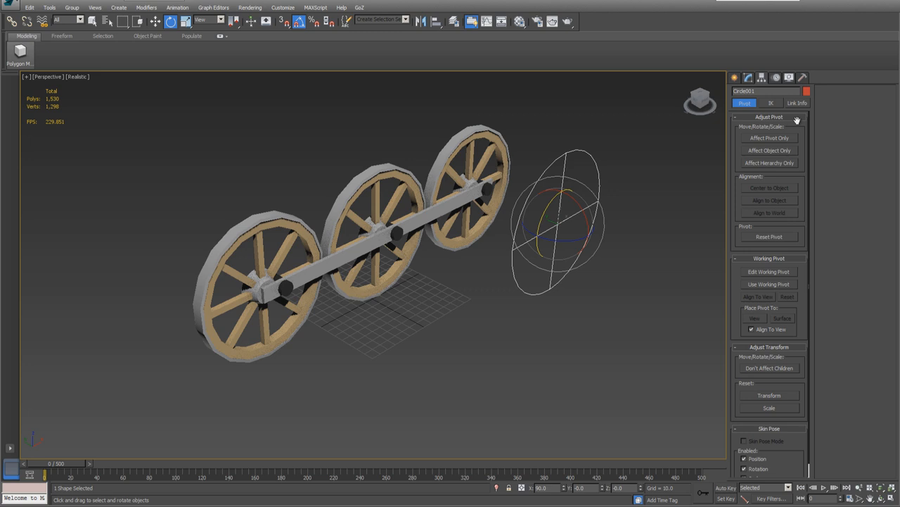
# Step: Test-rotate the circle so the linked axle swings, return it to pose, and select the axle for its controllers
pyautogui.click(796, 103)
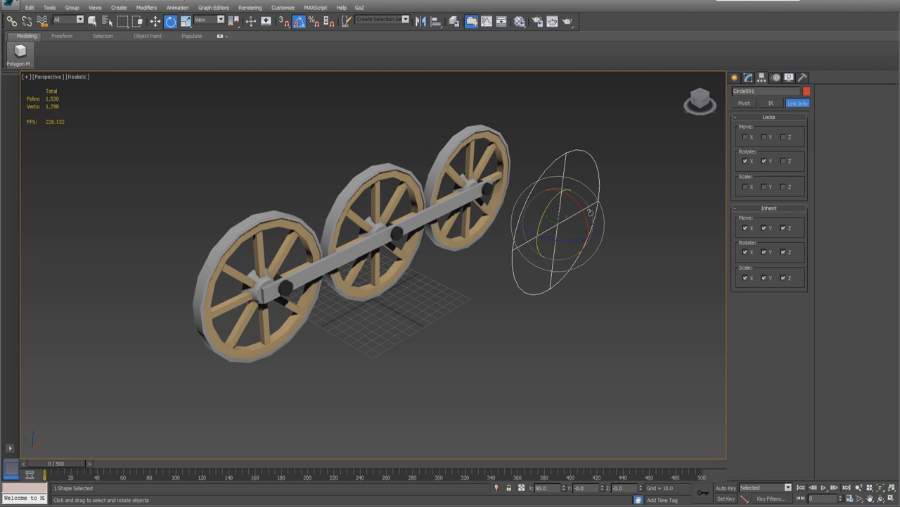
pyautogui.moveTo(570, 197); pyautogui.dragTo(570, 232)
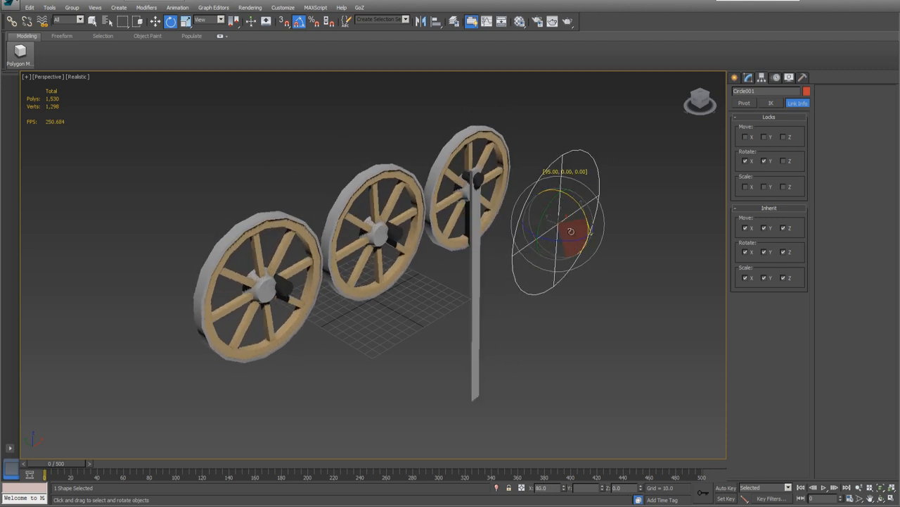
pyautogui.moveTo(571, 231); pyautogui.dragTo(557, 250)
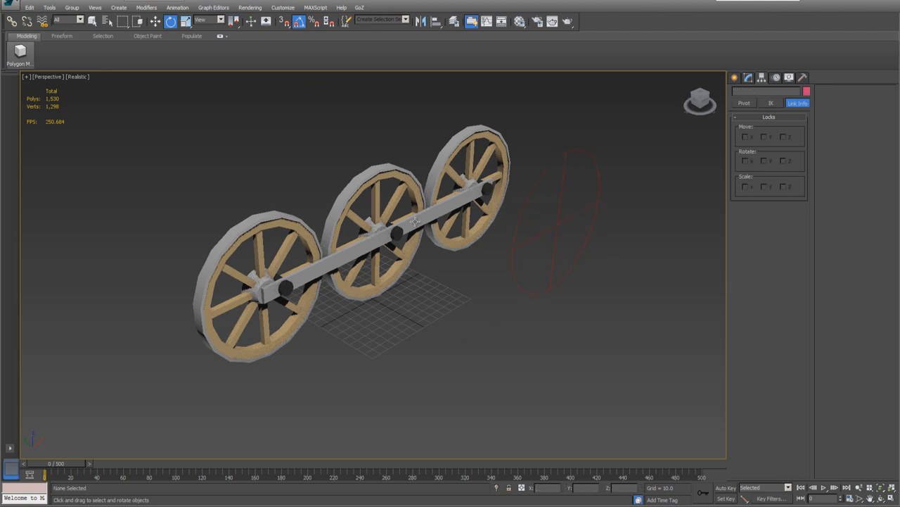
pyautogui.click(288, 287)
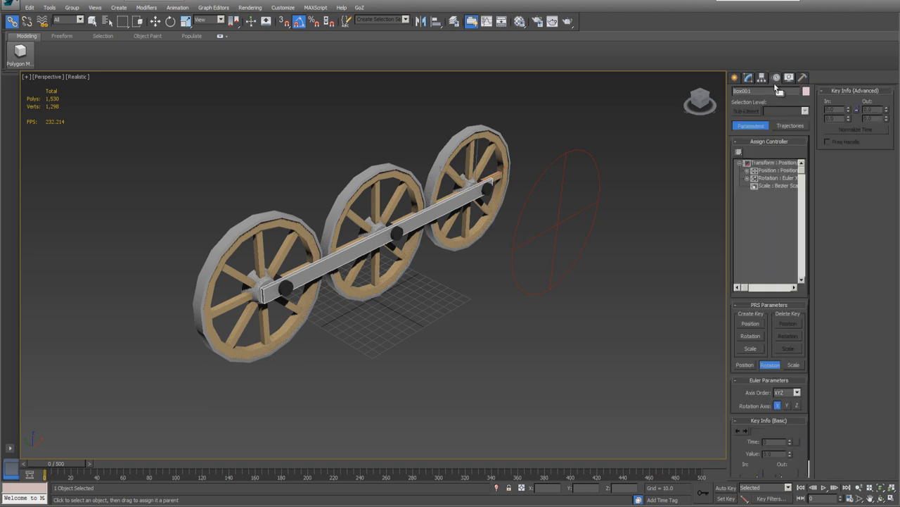
# Step: Assign a LookAt Constraint to the axle's rotation track with the circle as its look-at target
pyautogui.click(774, 177)
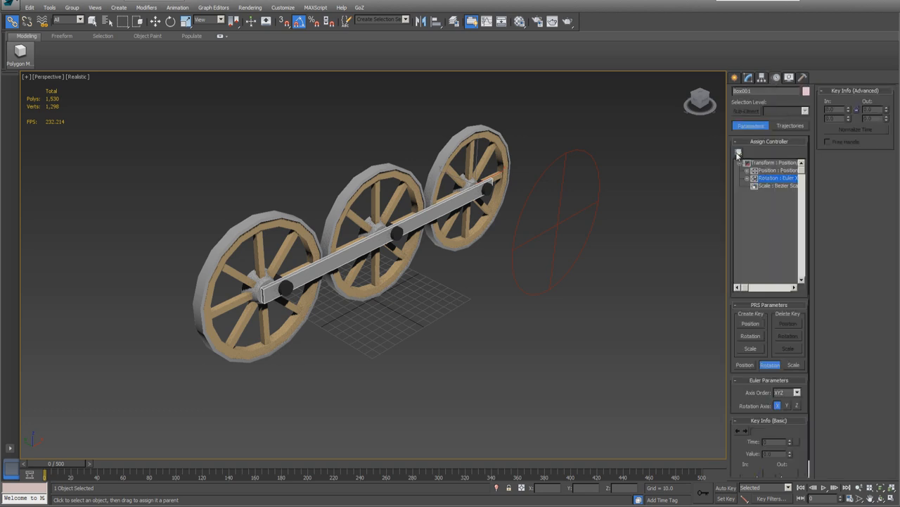
pyautogui.click(739, 152)
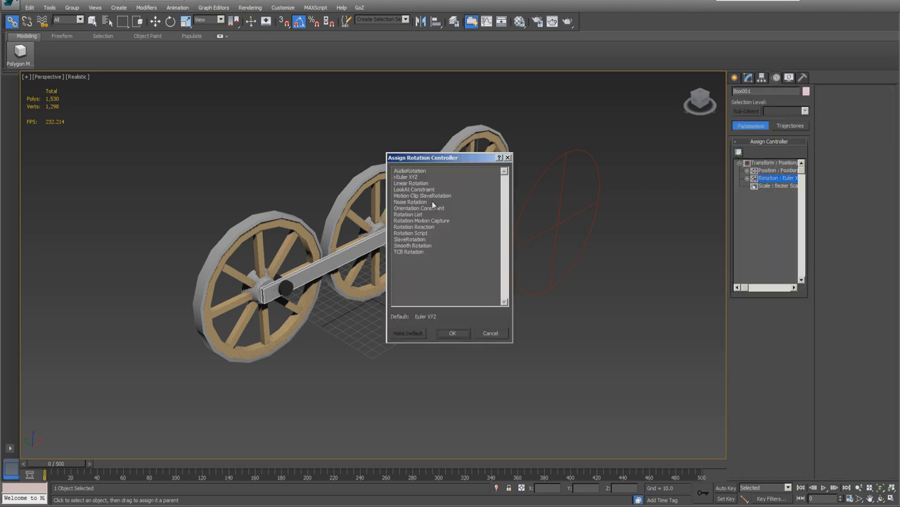
pyautogui.click(453, 332)
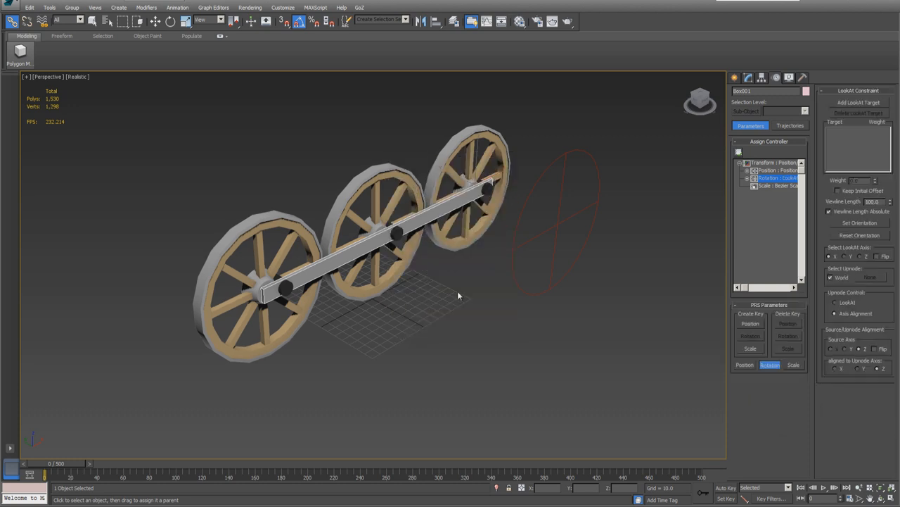
pyautogui.click(858, 102)
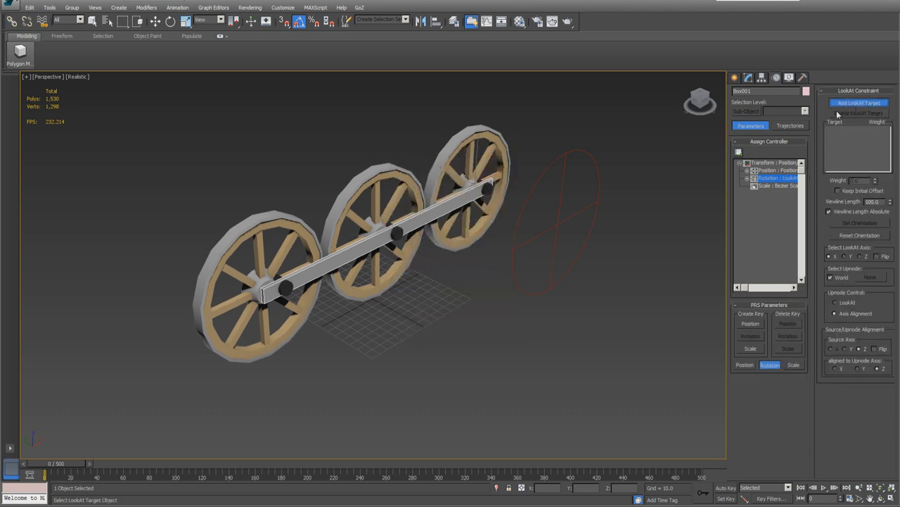
pyautogui.click(858, 103)
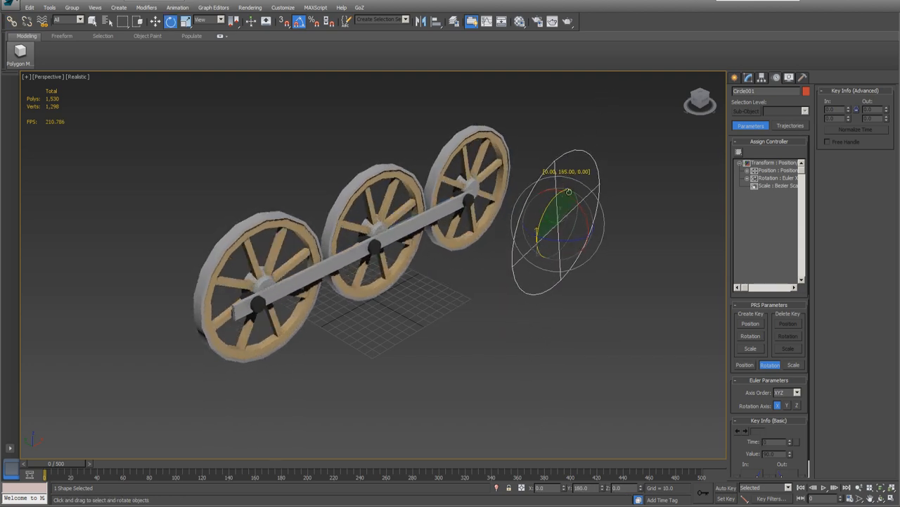
# Step: Scrub to the last frame and choose the tangent type for the circle's new rotation keys
pyautogui.moveTo(568, 194); pyautogui.dragTo(552, 225)
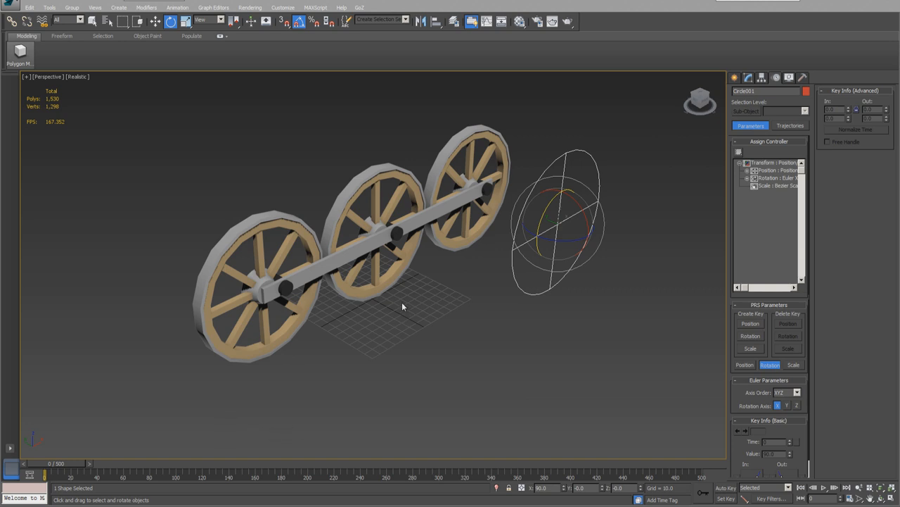
pyautogui.moveTo(64, 465)
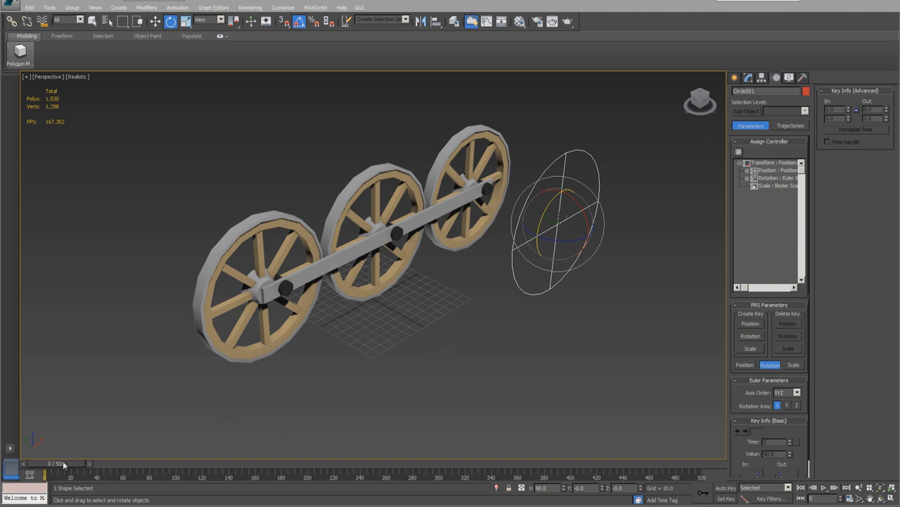
pyautogui.moveTo(49, 463); pyautogui.dragTo(701, 463)
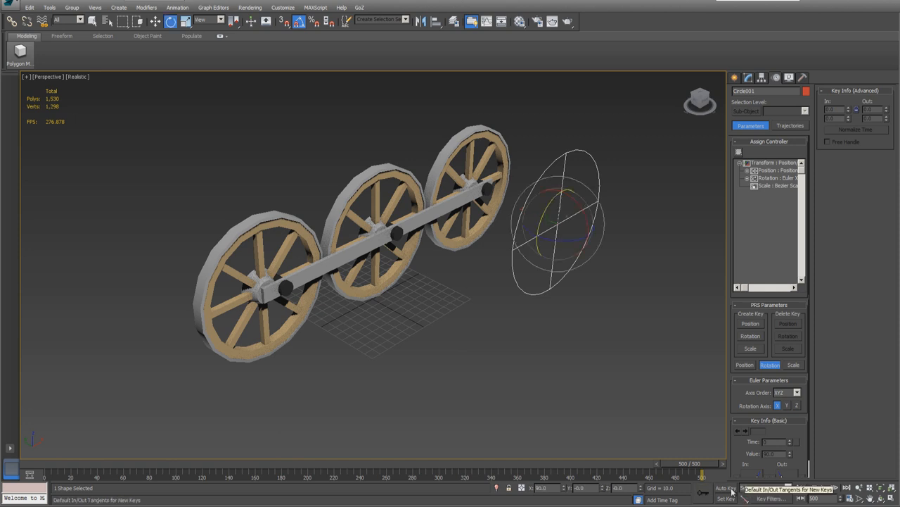
pyautogui.click(726, 487)
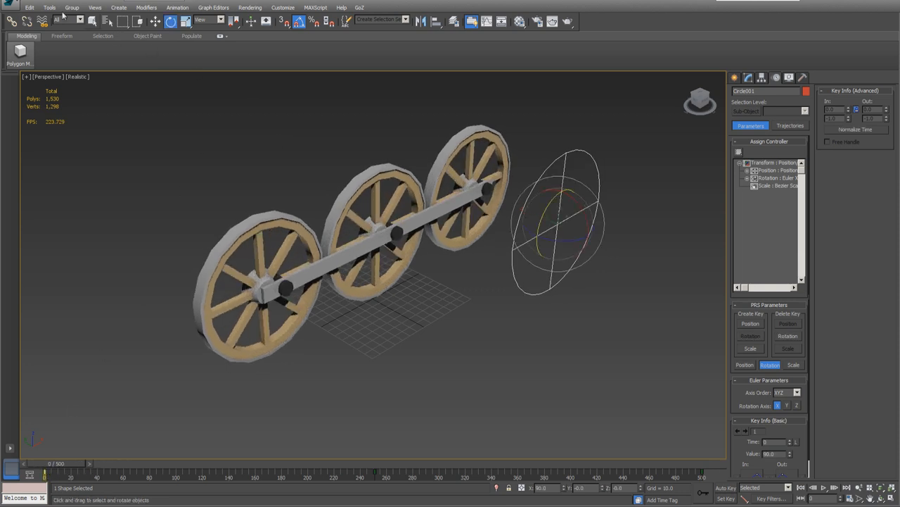
# Step: Export the scene over the existing TestBigPistonDrive FBX, accepting the FBX settings and warnings
pyautogui.click(11, 7)
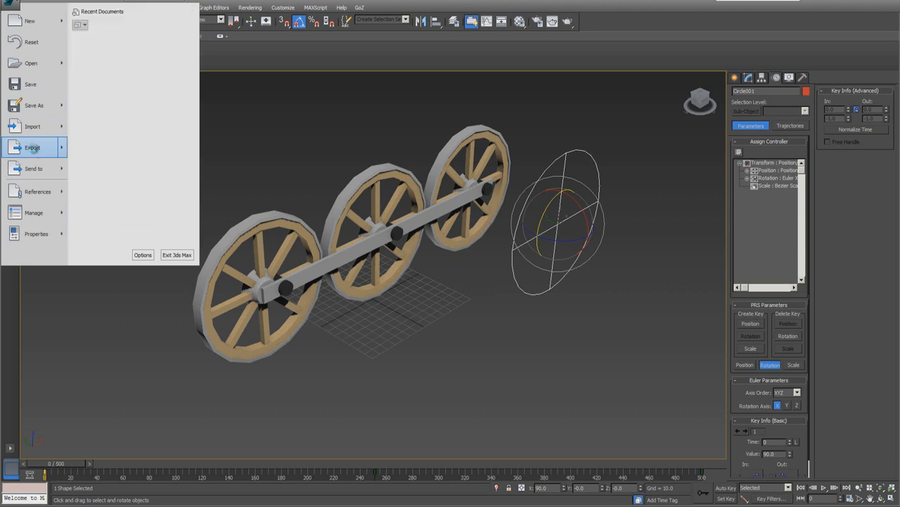
pyautogui.click(33, 148)
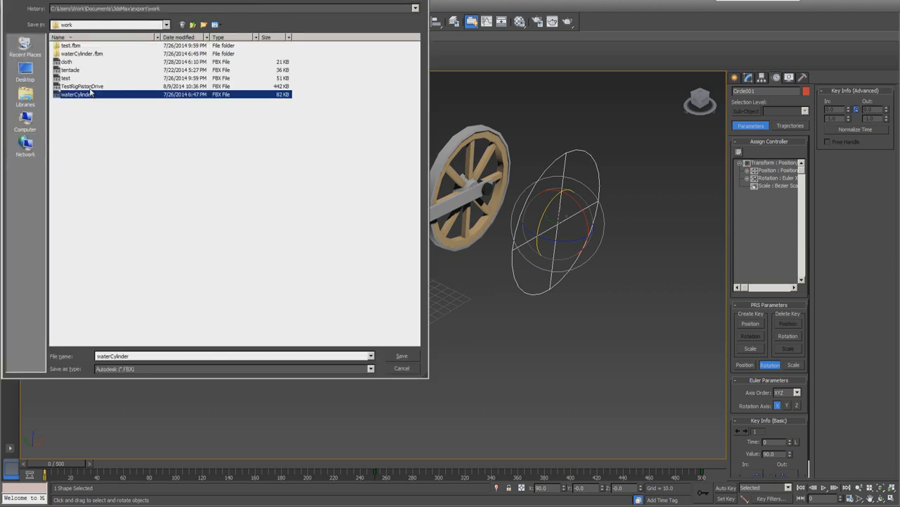
pyautogui.click(402, 354)
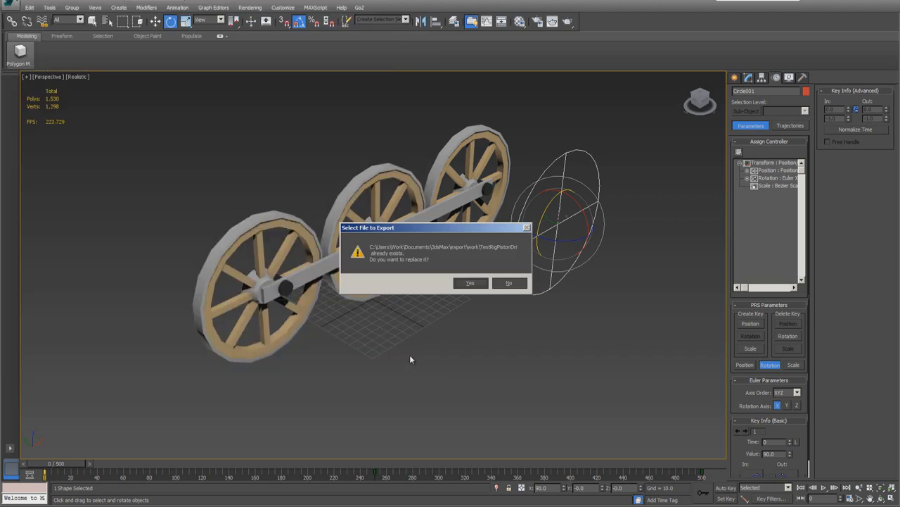
pyautogui.click(470, 281)
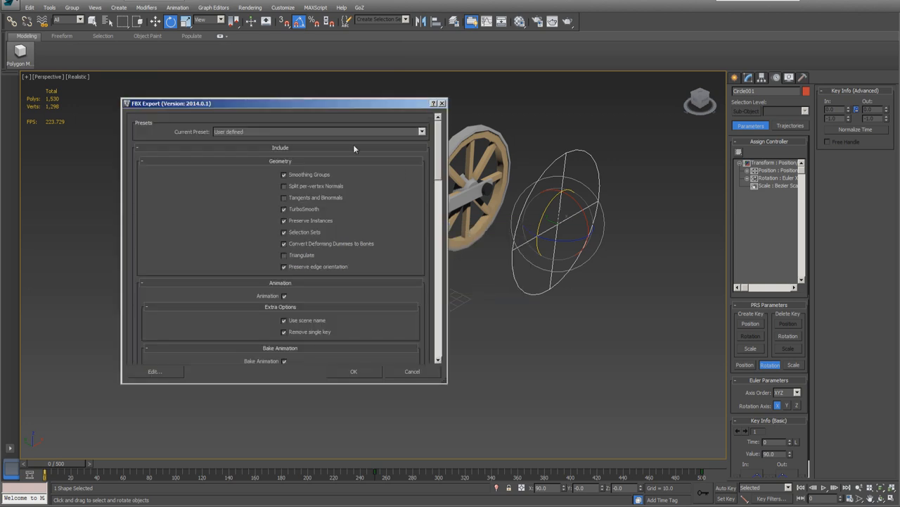
pyautogui.moveTo(359, 373)
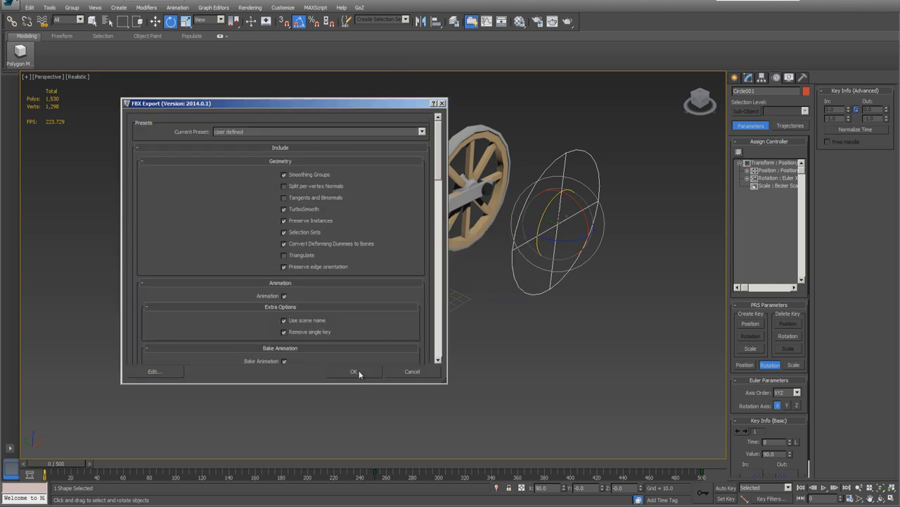
pyautogui.click(354, 371)
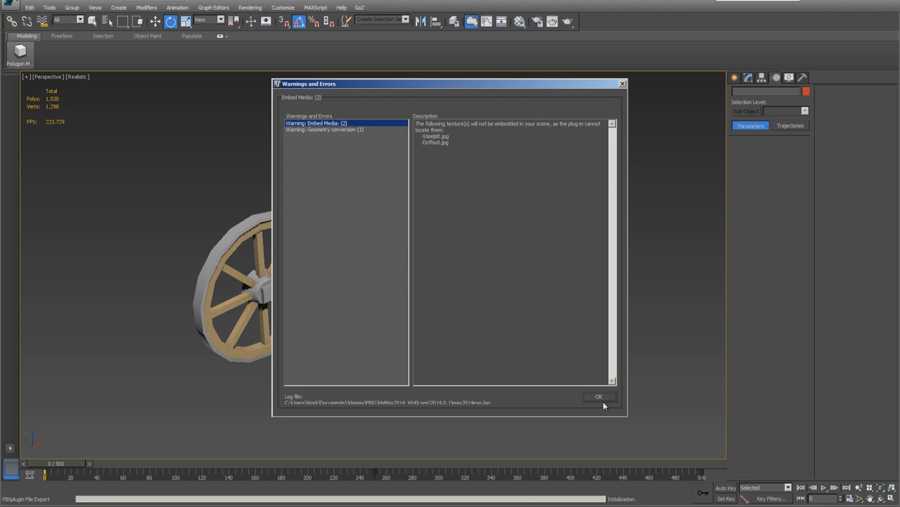
pyautogui.click(600, 396)
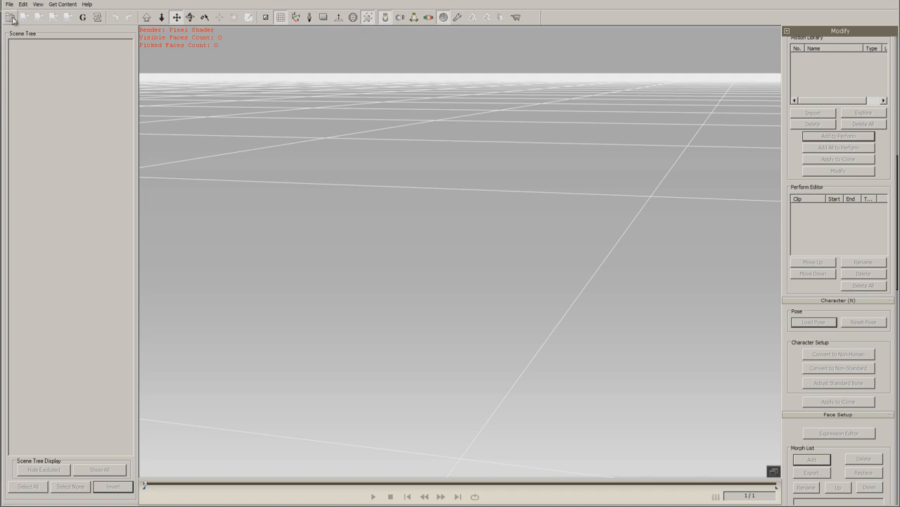
# Step: Browse 3DXchange's import dialog to the TestBigPistonDrive FBX without completing the import
pyautogui.click(13, 17)
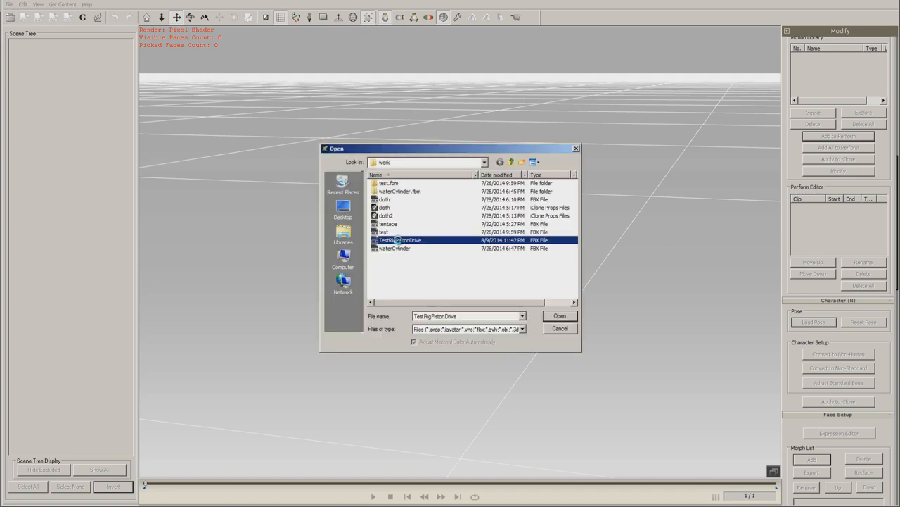
pyautogui.click(560, 316)
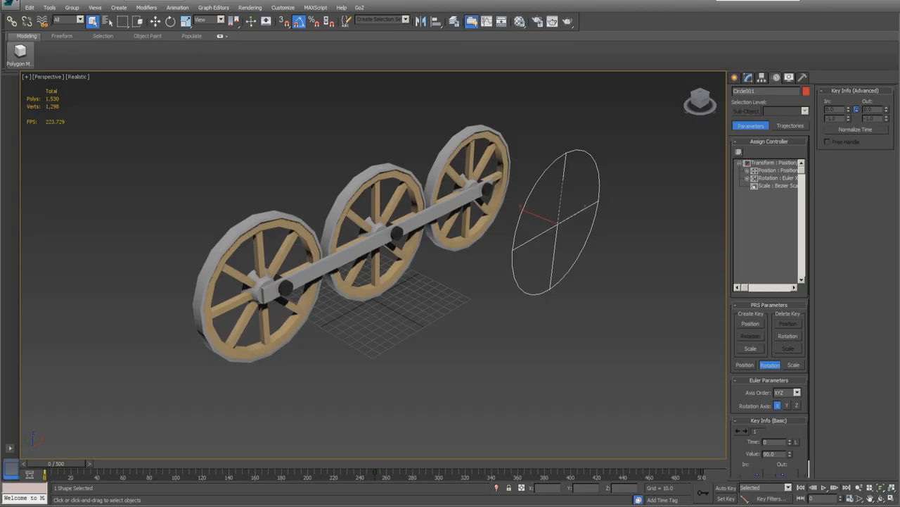
pyautogui.moveTo(512, 274)
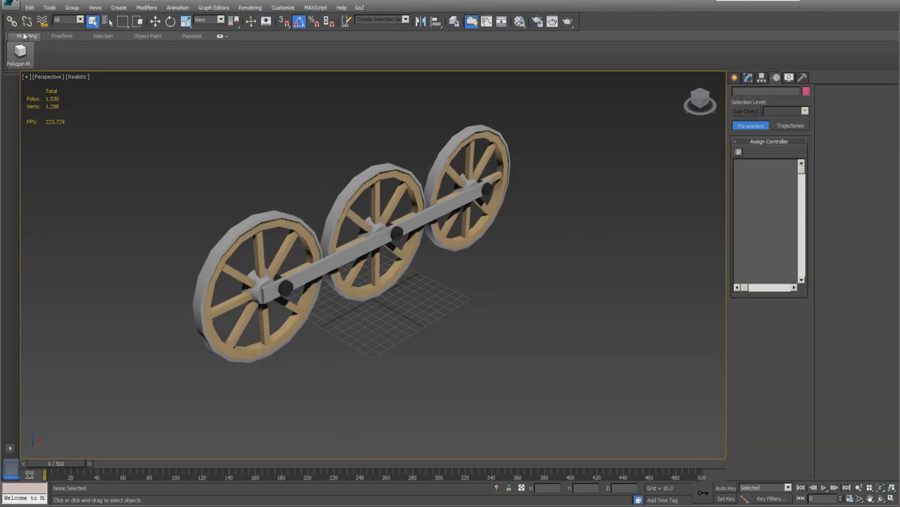
# Step: Re-export the wagon over the existing TestBigPistonDrive FBX and dismiss the warnings
pyautogui.click(11, 8)
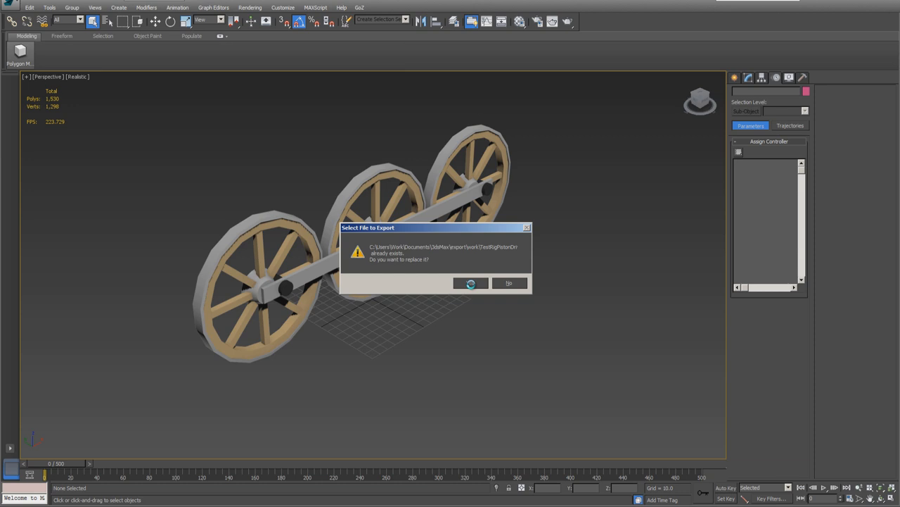
pyautogui.click(470, 283)
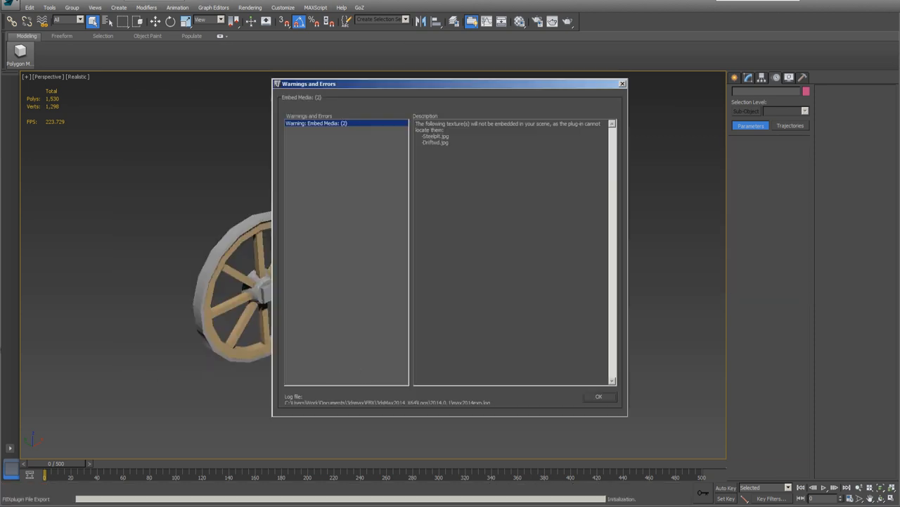
pyautogui.click(598, 396)
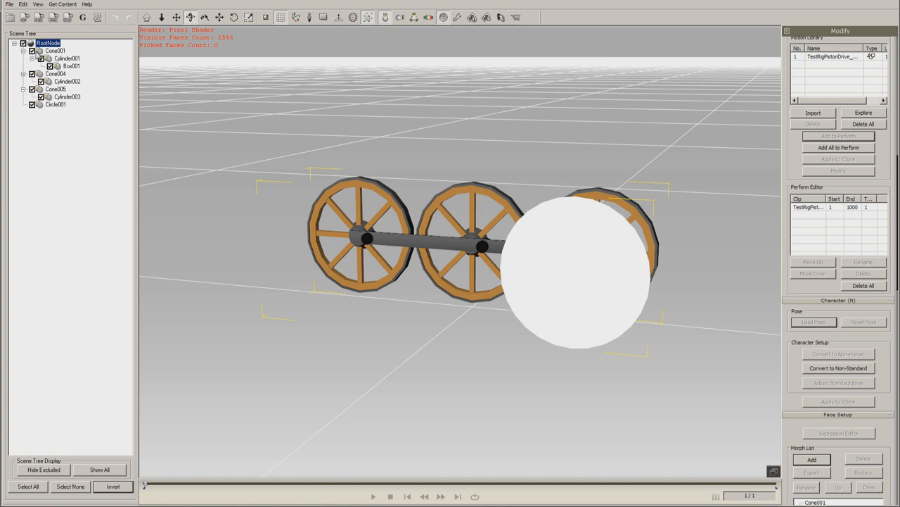
# Step: Remove the circle control and add a second perform clip from the imported animation
pyautogui.click(813, 112)
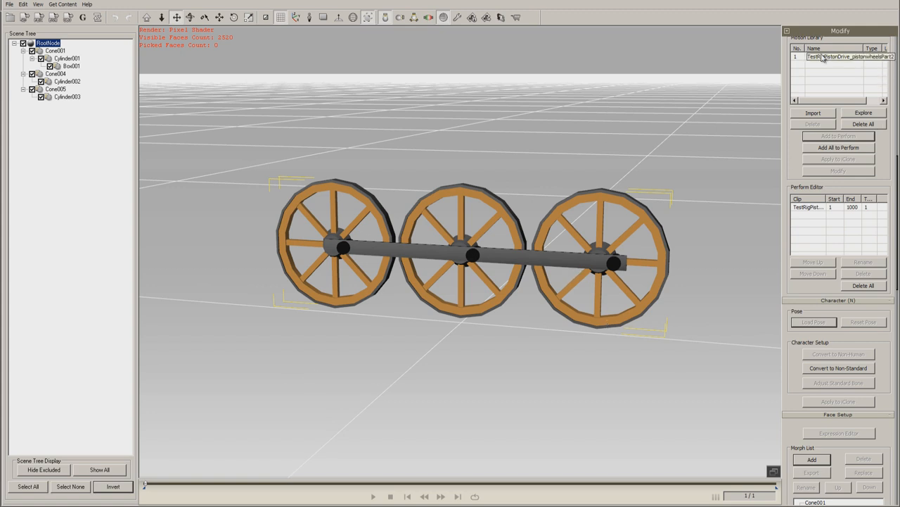
pyautogui.click(839, 135)
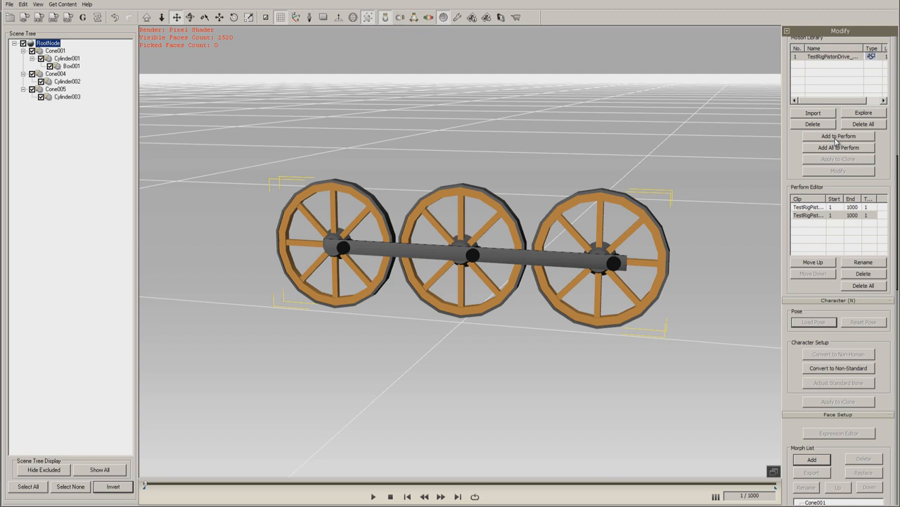
pyautogui.click(373, 495)
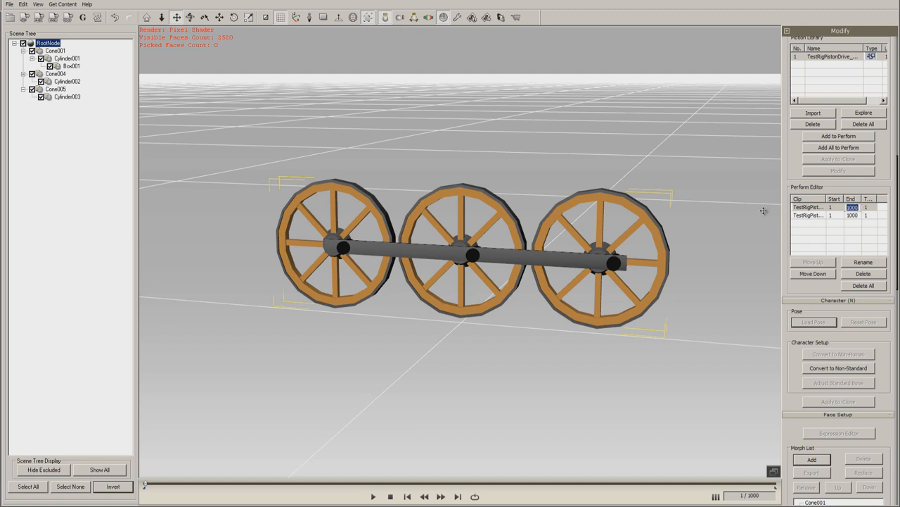
# Step: Name the clips Backward and Forward, set Forward to start at frame 500, and bring up Apply to iClone
pyautogui.doubleClick(836, 207)
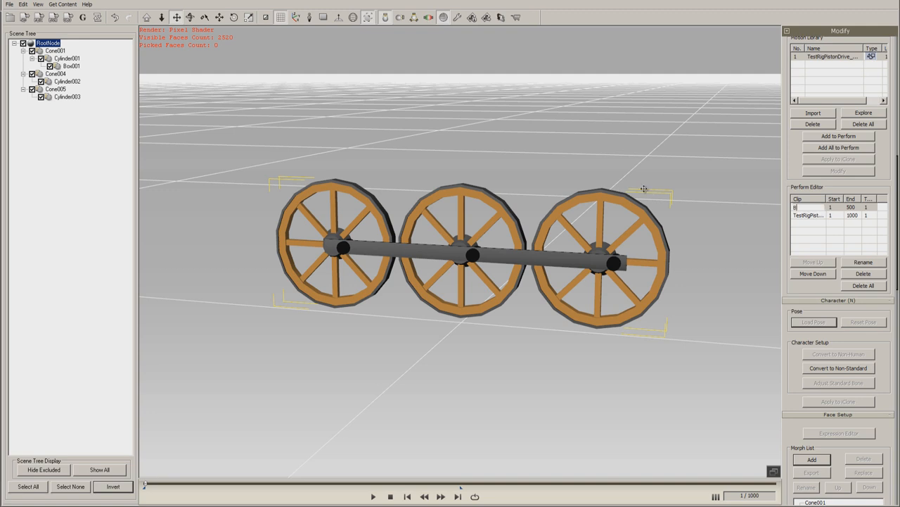
pyautogui.click(817, 206)
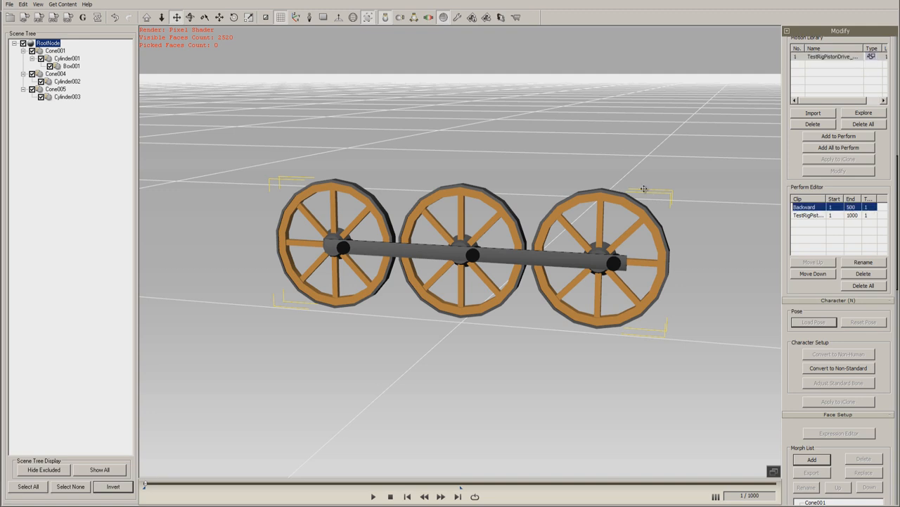
pyautogui.click(808, 215)
pyautogui.write('Forwa')
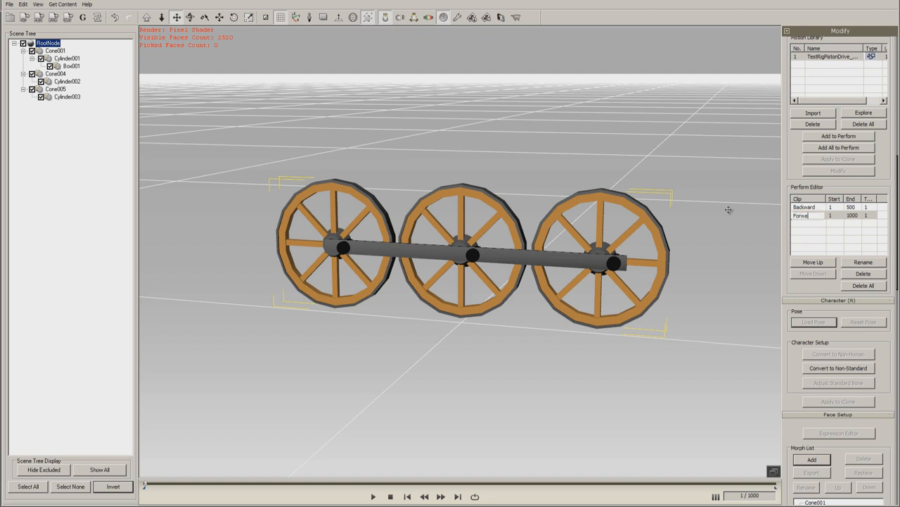
pyautogui.click(807, 215)
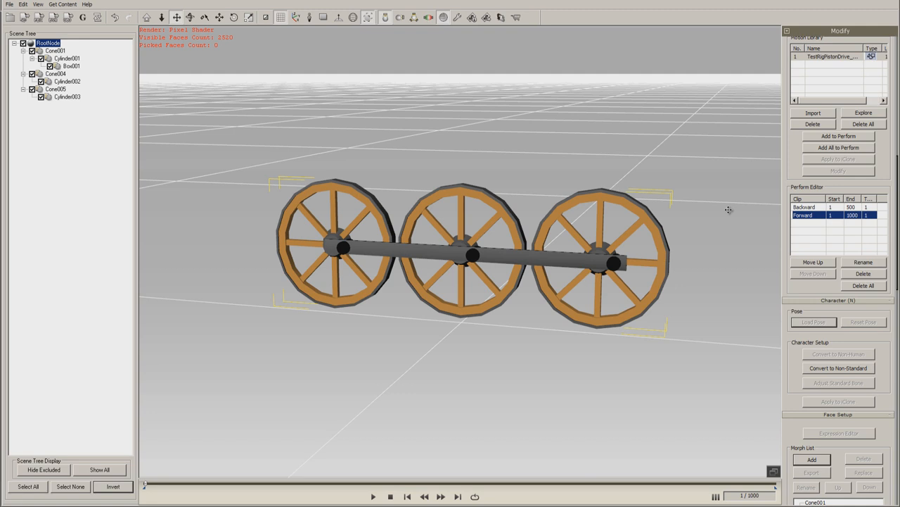
pyautogui.click(813, 215)
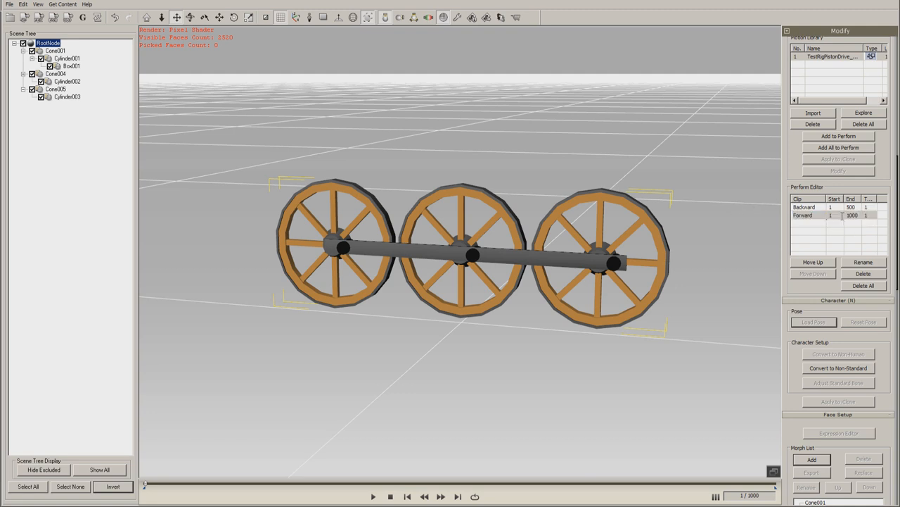
pyautogui.click(804, 215)
pyautogui.write('500')
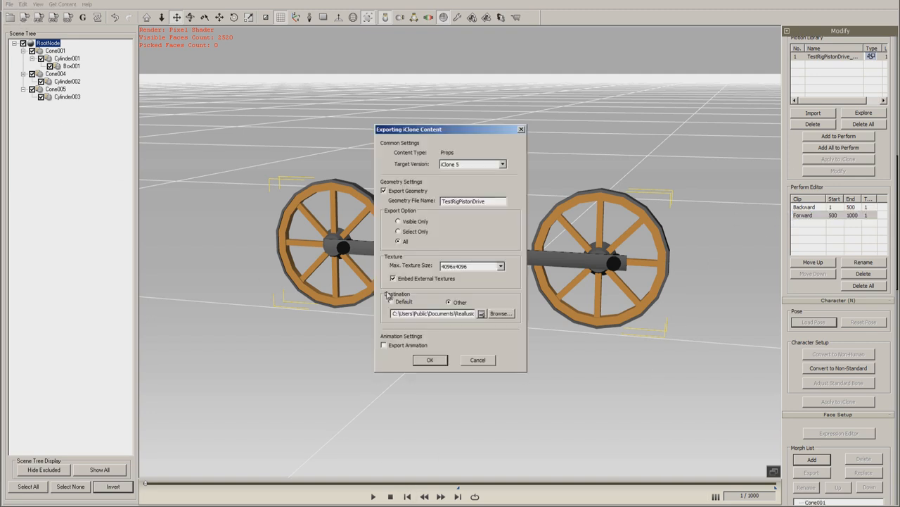
# Step: Export the prop with Export Animation ticked, replacing the existing file, and confirm success
pyautogui.click(384, 344)
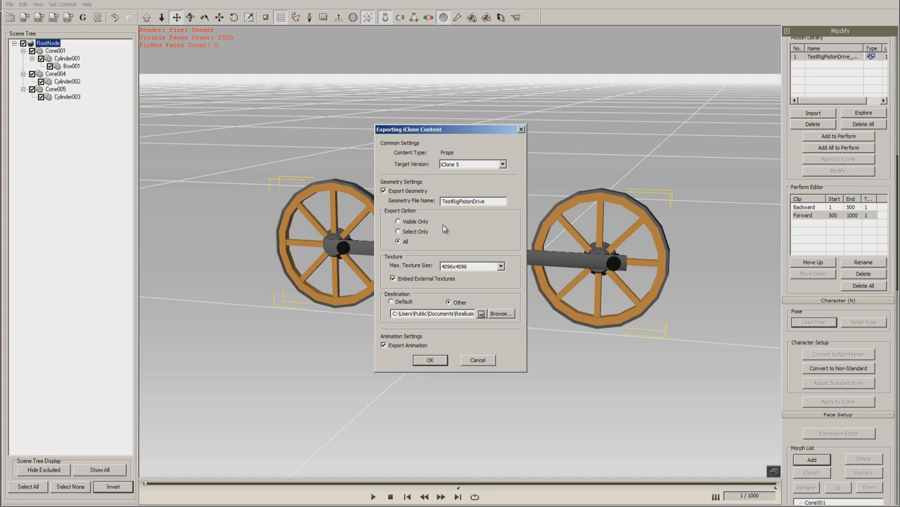
pyautogui.click(431, 360)
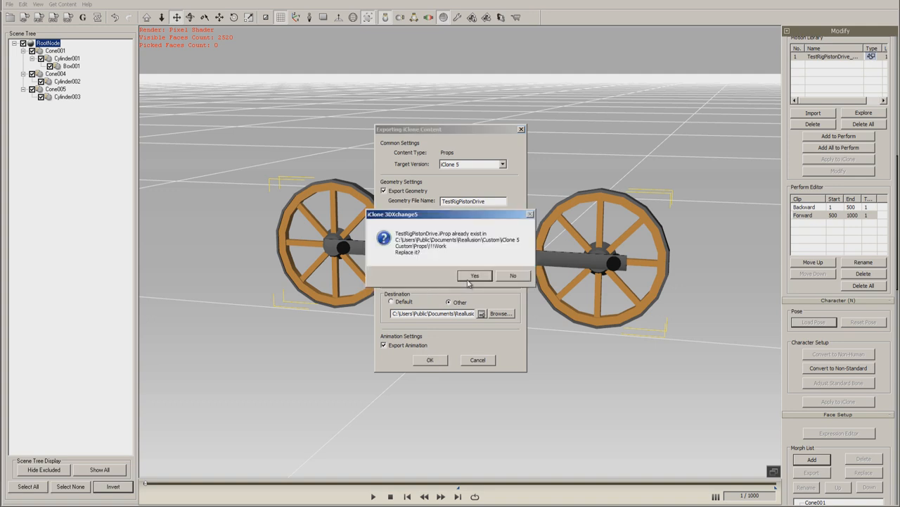
pyautogui.click(475, 274)
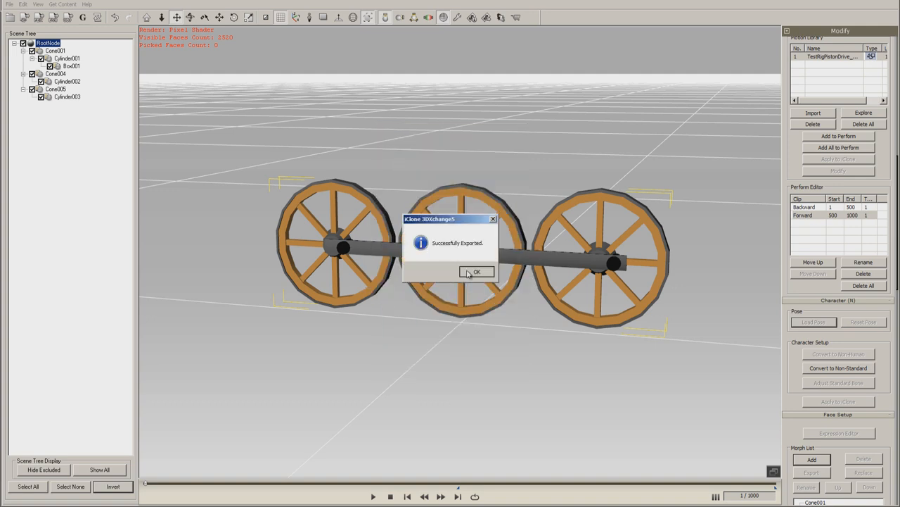
pyautogui.click(476, 273)
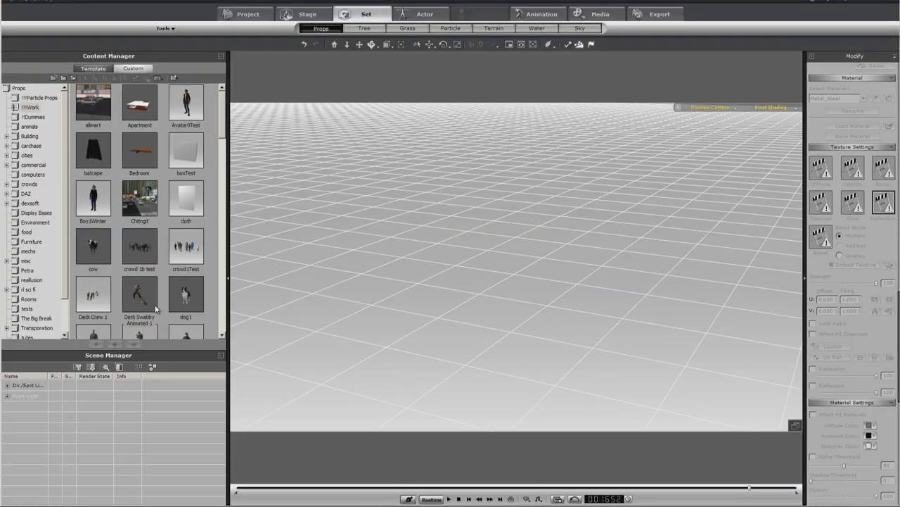
# Step: Play the placed axle prop so its wheels turn, then bring up its Perform clips from the right-click menu
pyautogui.scroll(-3)
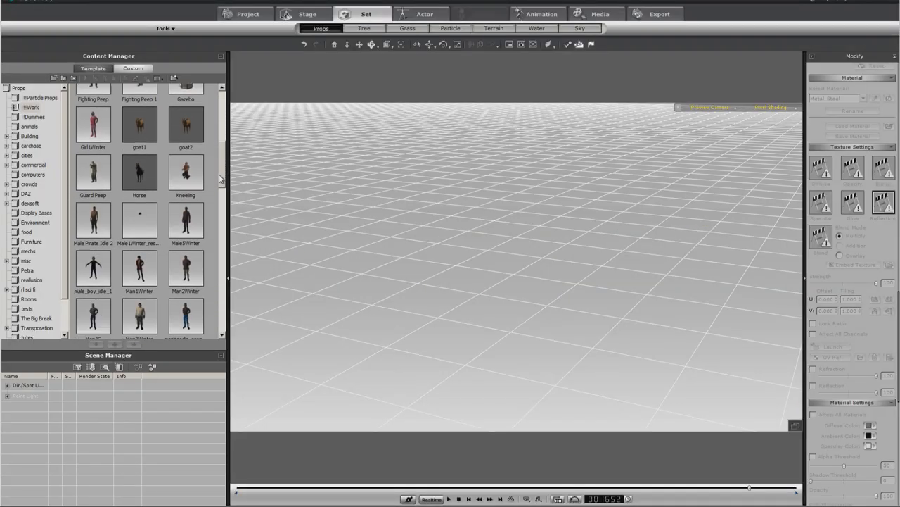
pyautogui.scroll(-3)
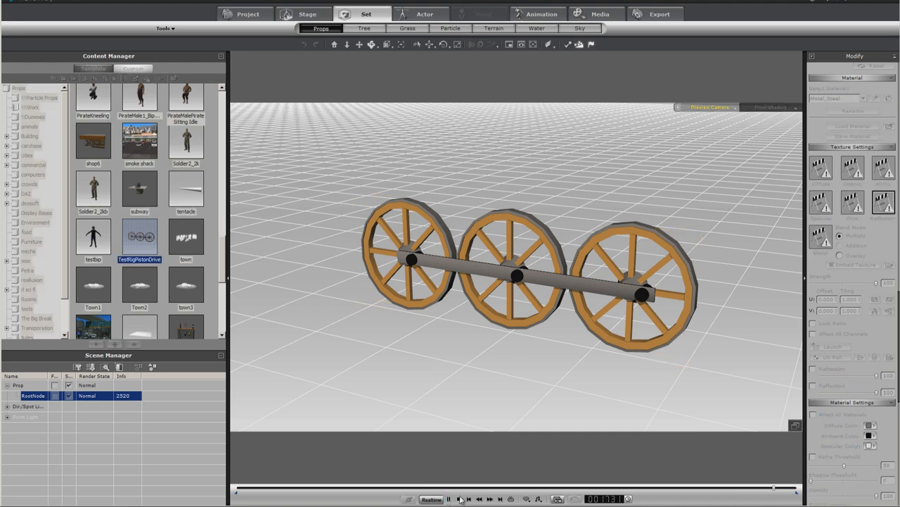
pyautogui.click(447, 498)
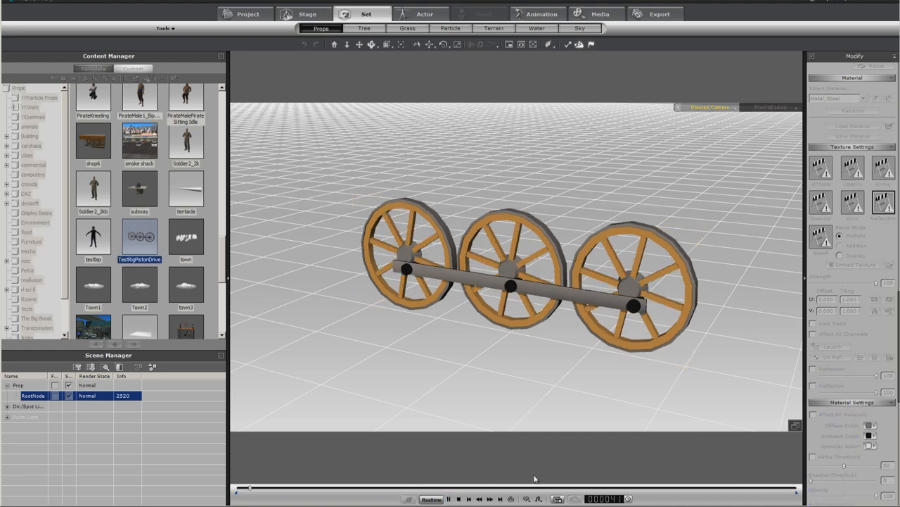
pyautogui.click(447, 498)
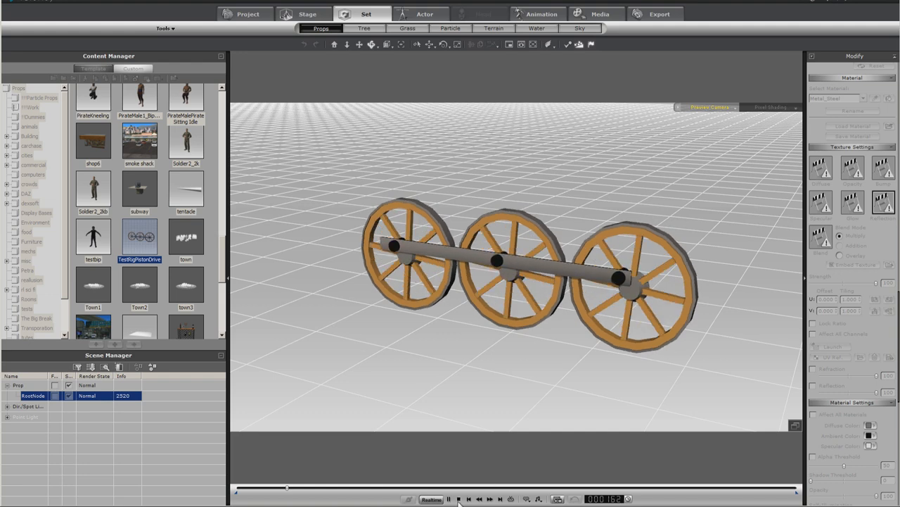
pyautogui.rightClick(513, 275)
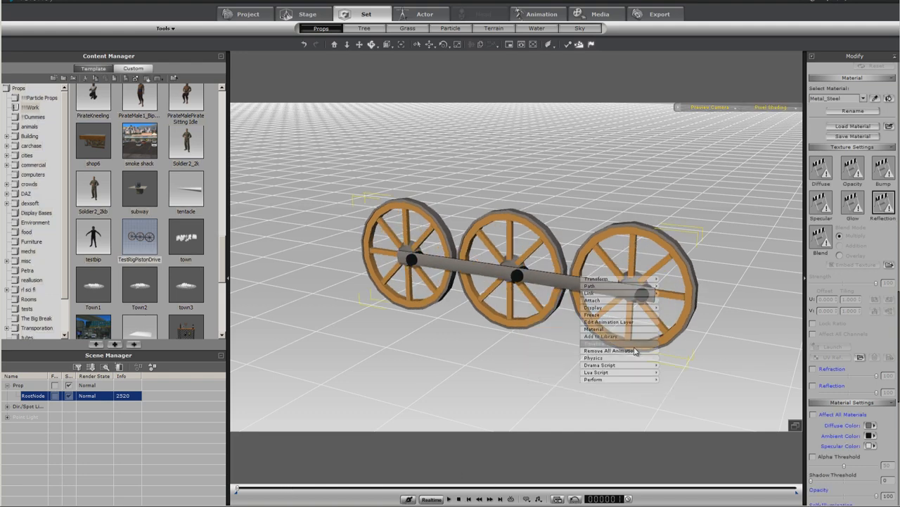
pyautogui.click(447, 498)
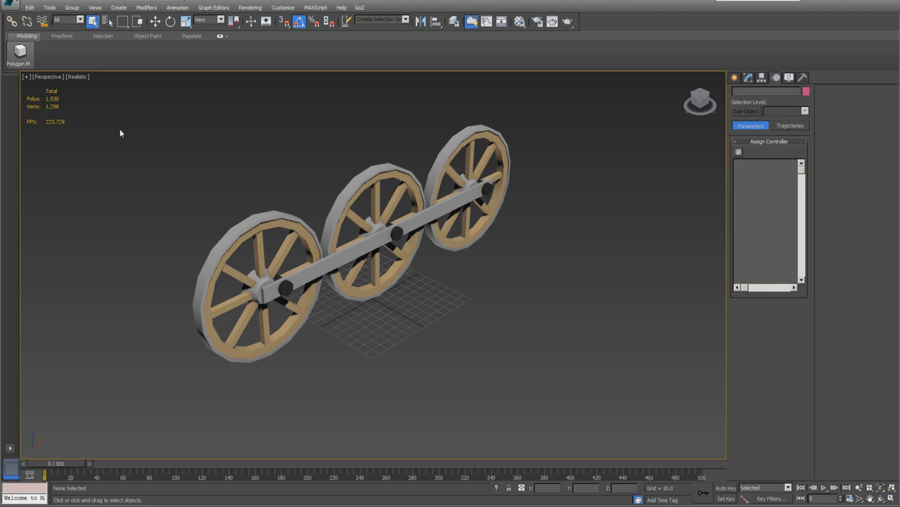
# Step: Select the whole wheel and axle assembly and bring up the file commands
pyautogui.moveTo(119, 134); pyautogui.dragTo(588, 408)
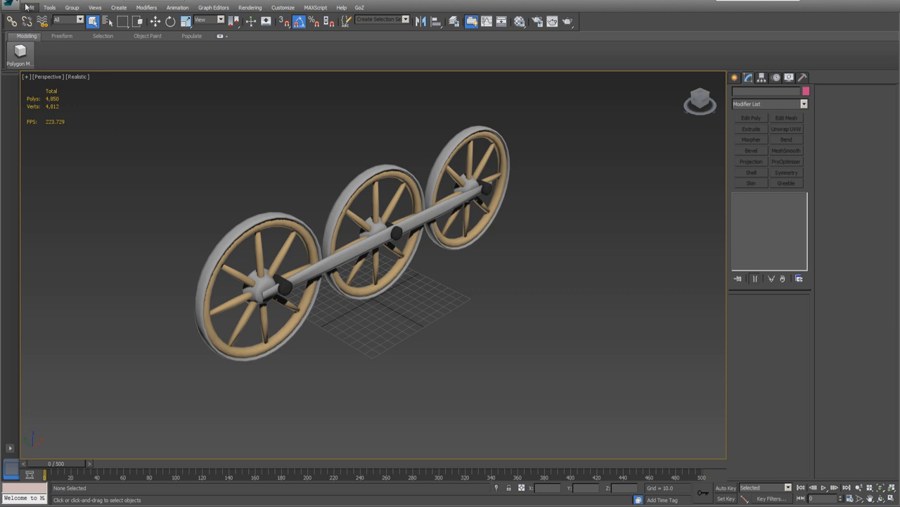
pyautogui.click(25, 8)
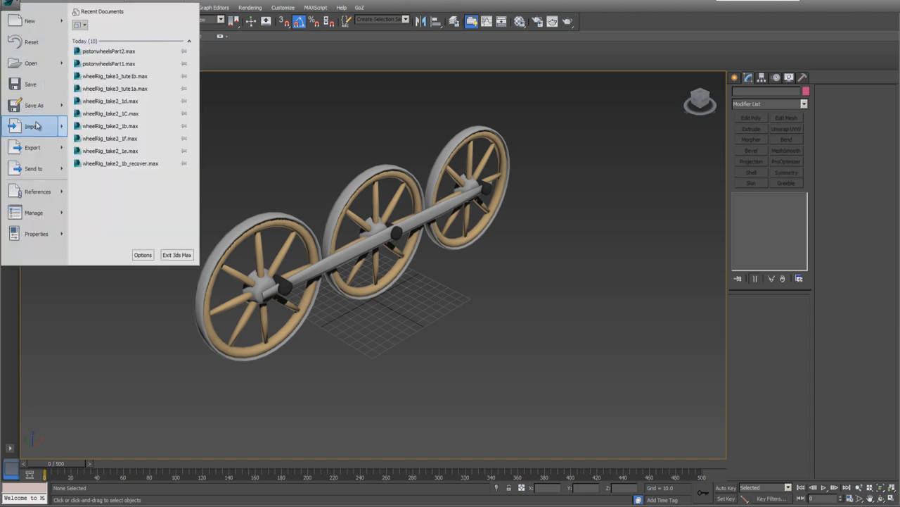
# Step: Export the smoothed assembly over TestRigPistonDrive.fbx, confirming the replace and the media warning
pyautogui.click(32, 148)
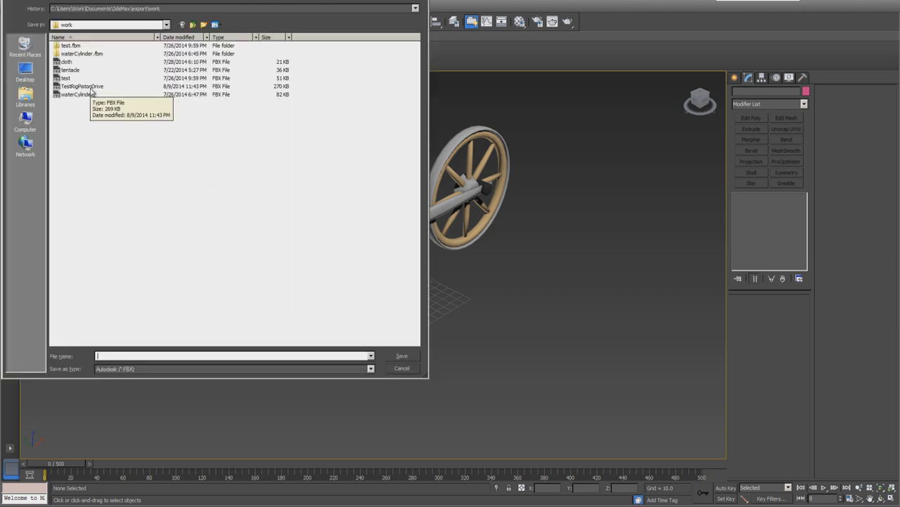
pyautogui.click(401, 354)
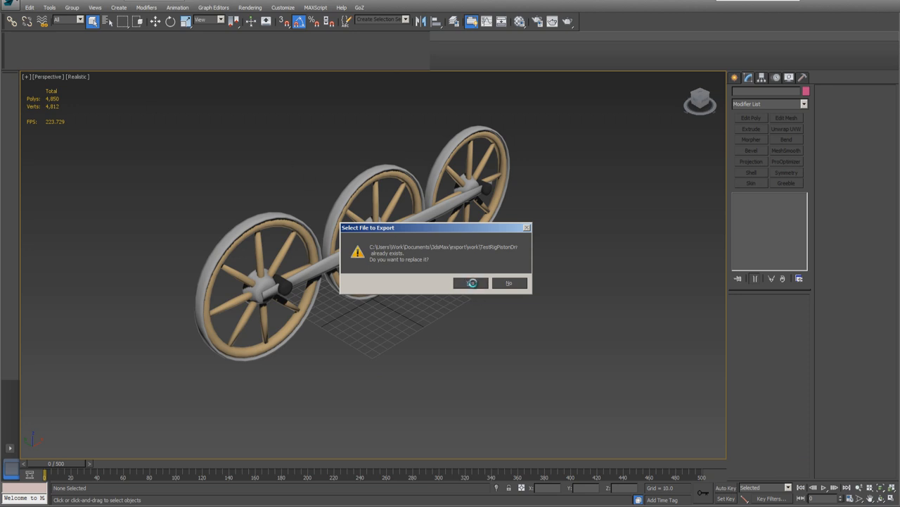
pyautogui.click(471, 283)
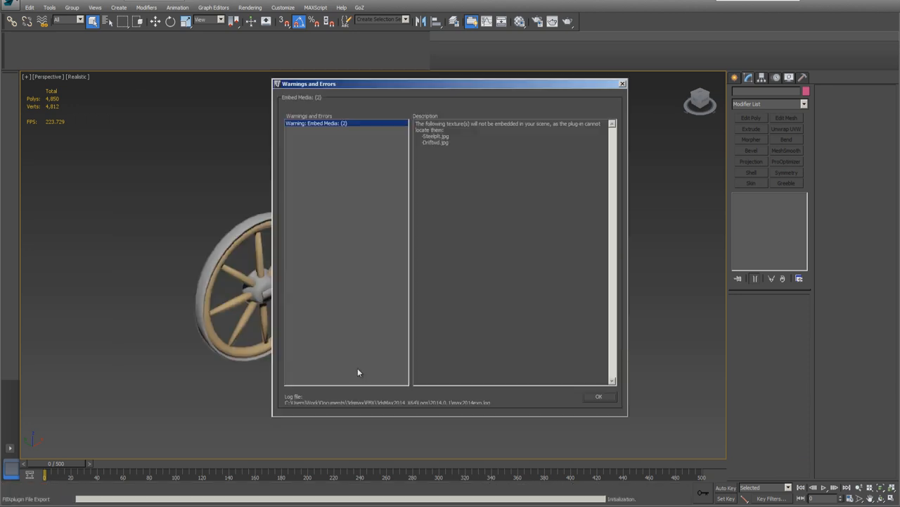
pyautogui.click(598, 396)
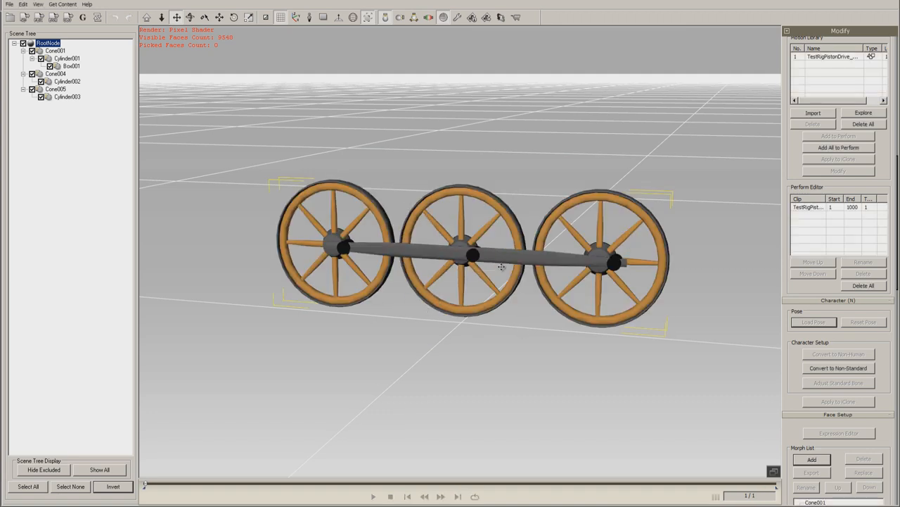
# Step: Export the smoothed prop to iClone, replacing the existing TestRigPistonDrive file
pyautogui.click(838, 207)
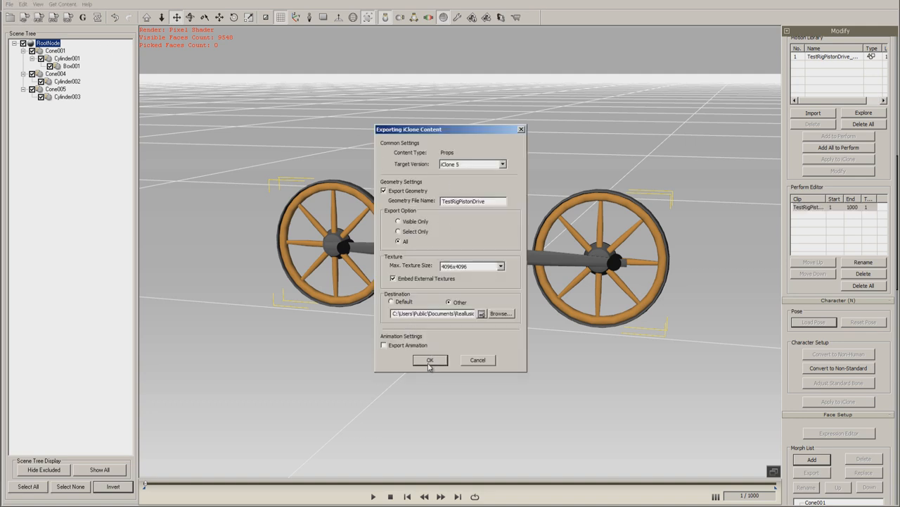
pyautogui.click(431, 360)
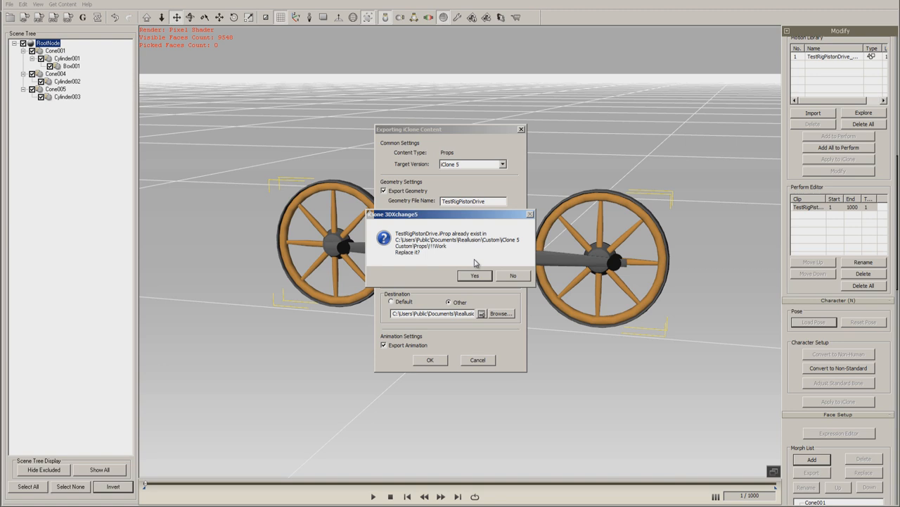
pyautogui.click(476, 274)
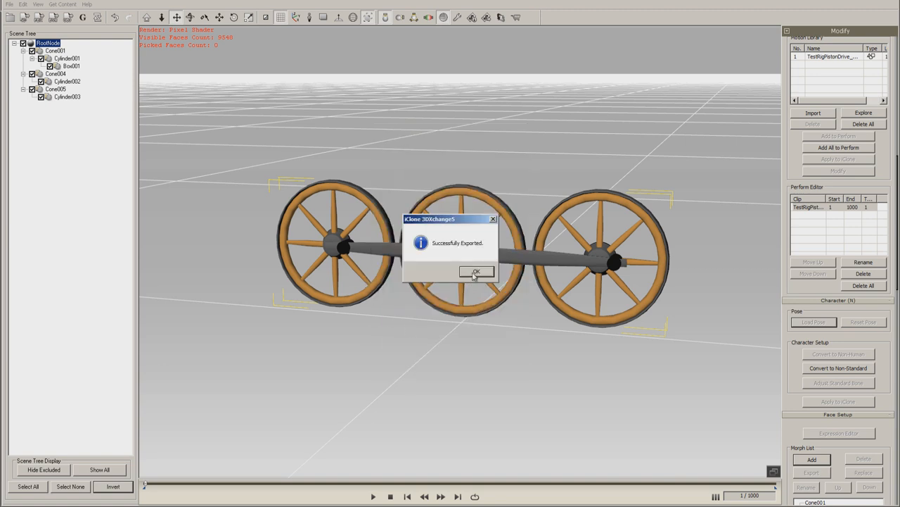
pyautogui.click(475, 271)
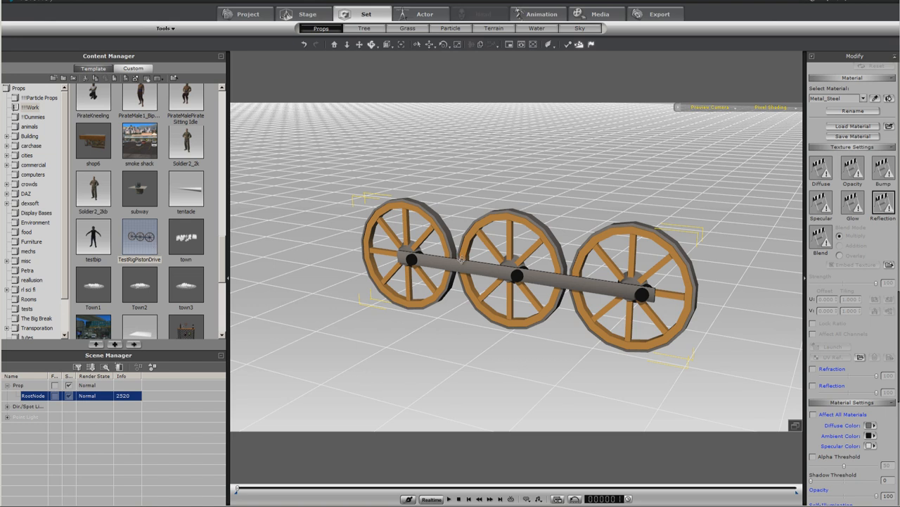
pyautogui.moveTo(447, 255)
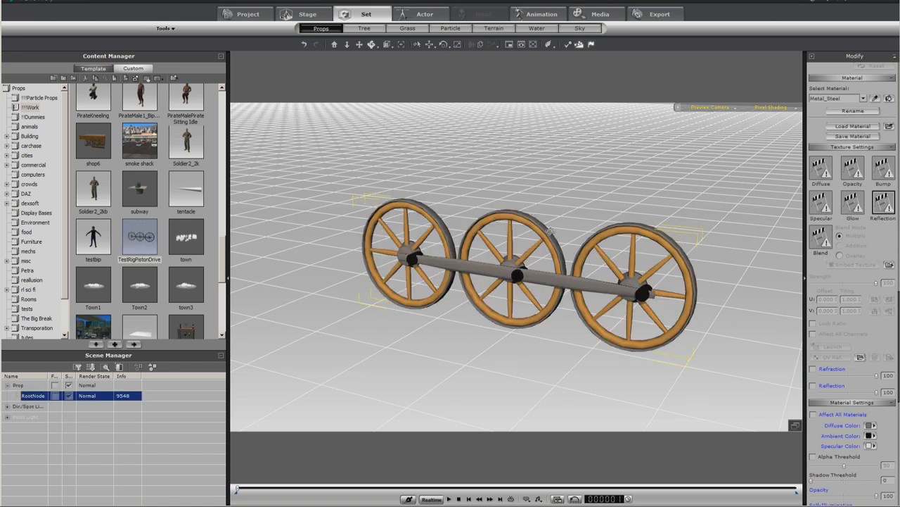
# Step: Bring up the context actions for the smoothed axle prop in the iClone scene
pyautogui.rightClick(515, 274)
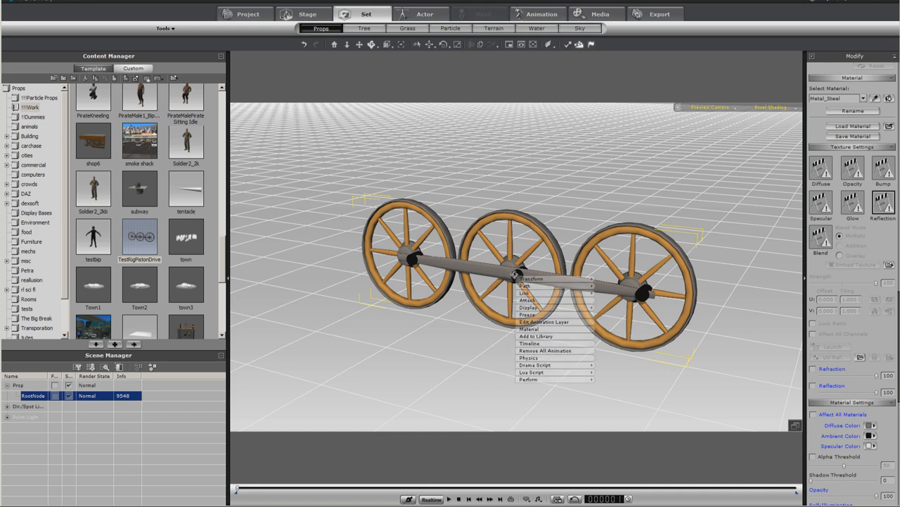